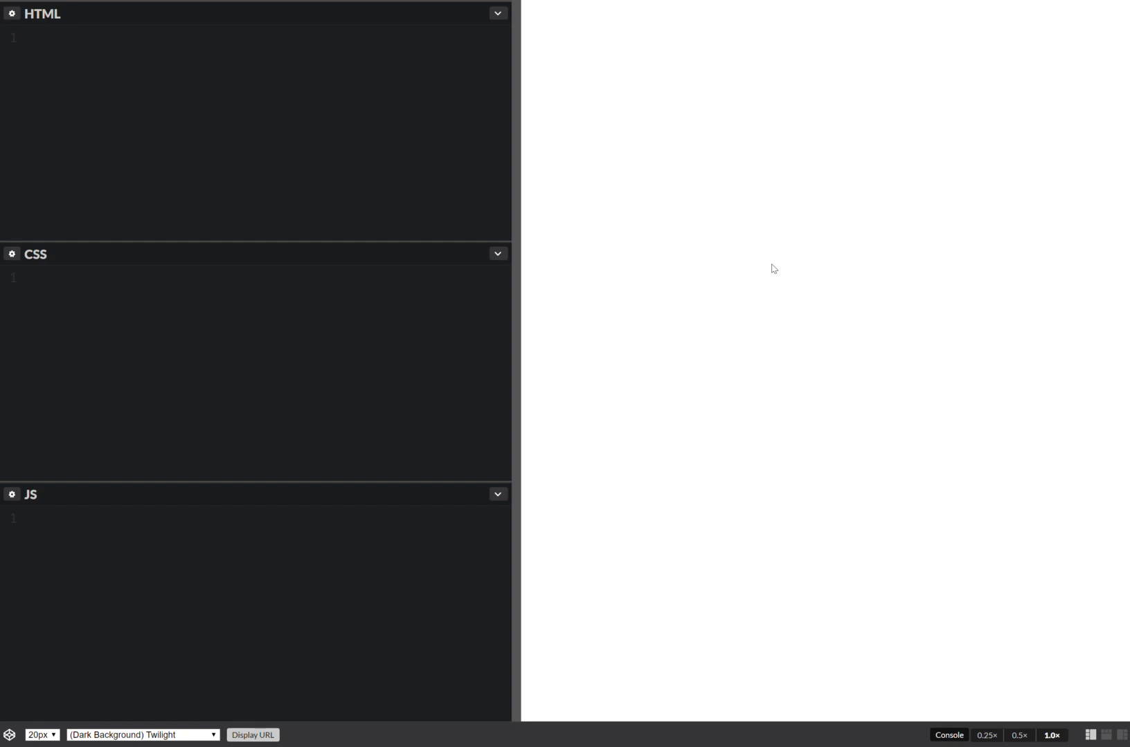
Step: Start an html rule in the CSS editor with height set to 100
type("height: 100")
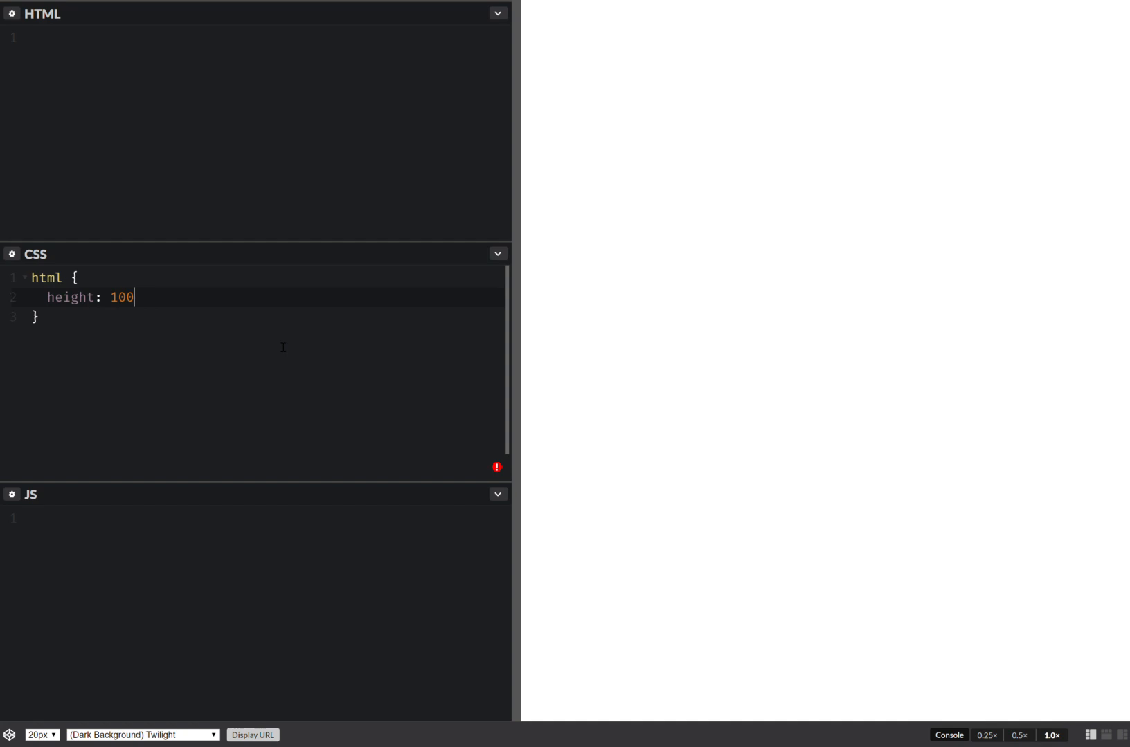
Step: Finish height: 100% and begin a linear-gradient background angled by var(--a)
type("%;")
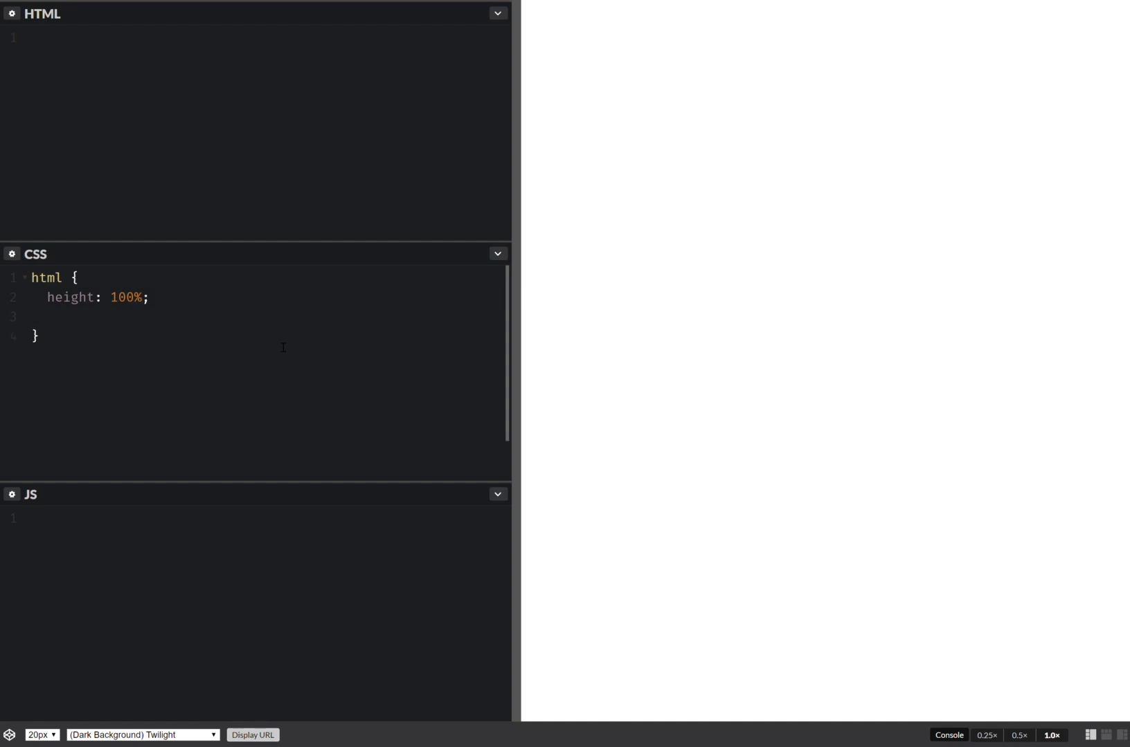
type("background:")
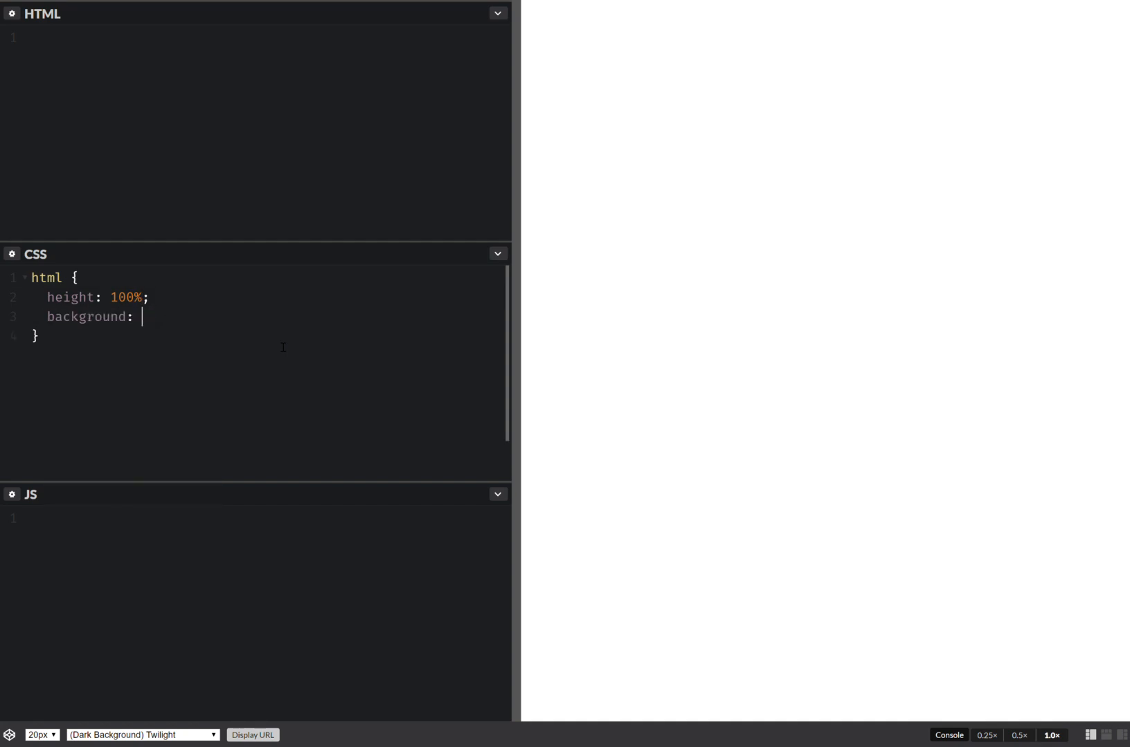
type("linear-gradient")
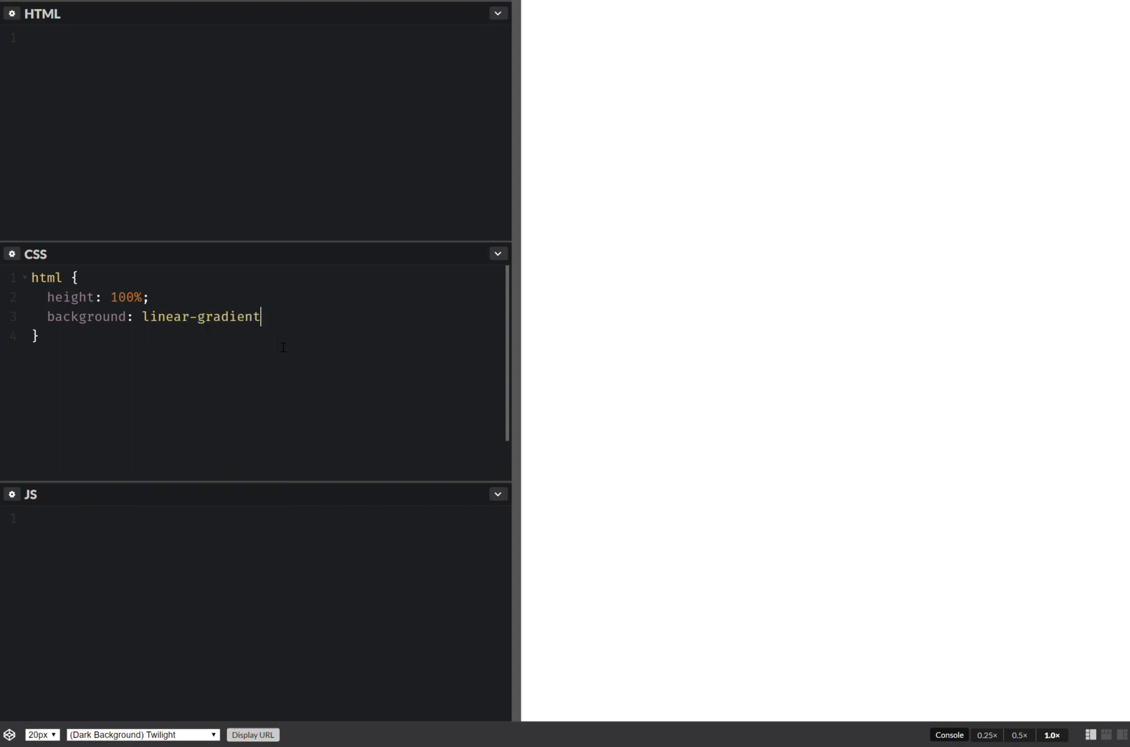
type("(var")
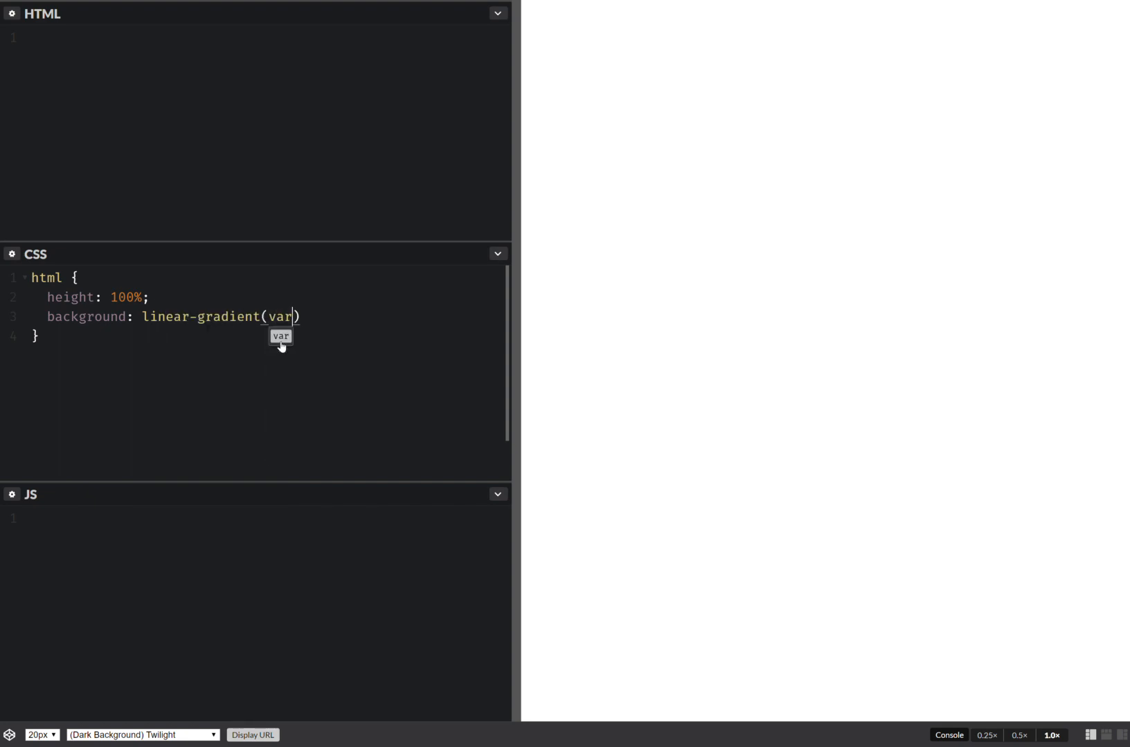
type("(--a")
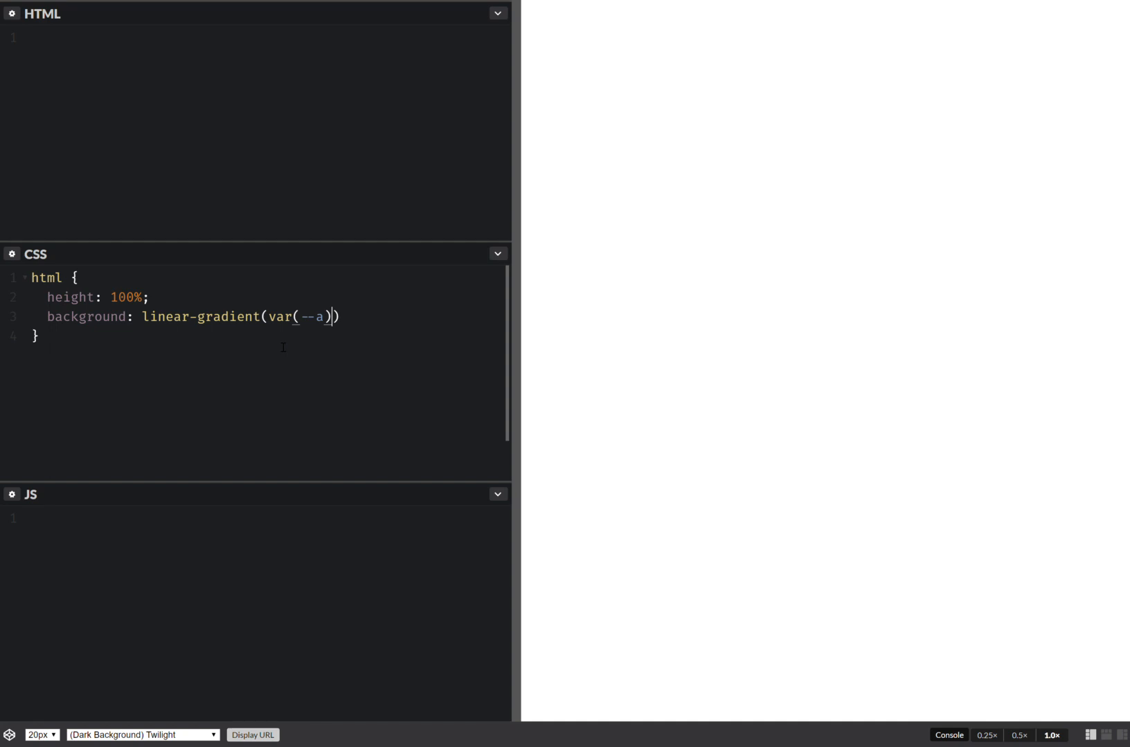
type(",")
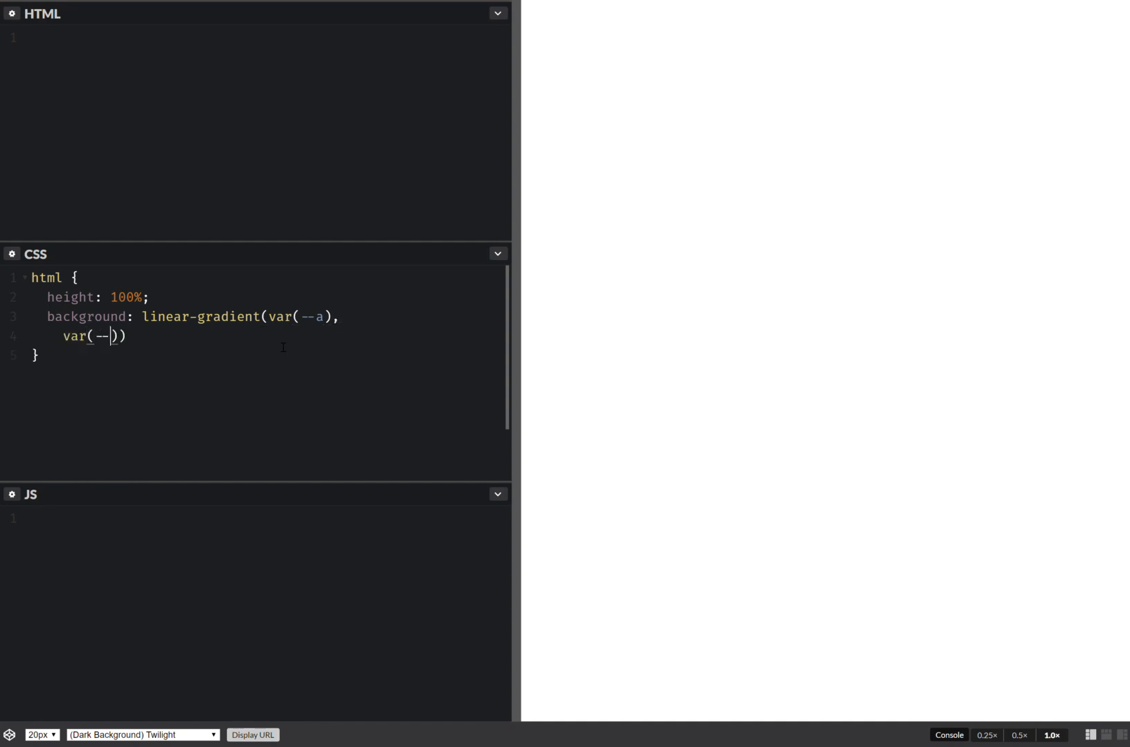
Step: Complete the hard-edged stops var(--c0) var(--p0), var(--c1) 0 and move to the JS editor
type("c0) var")
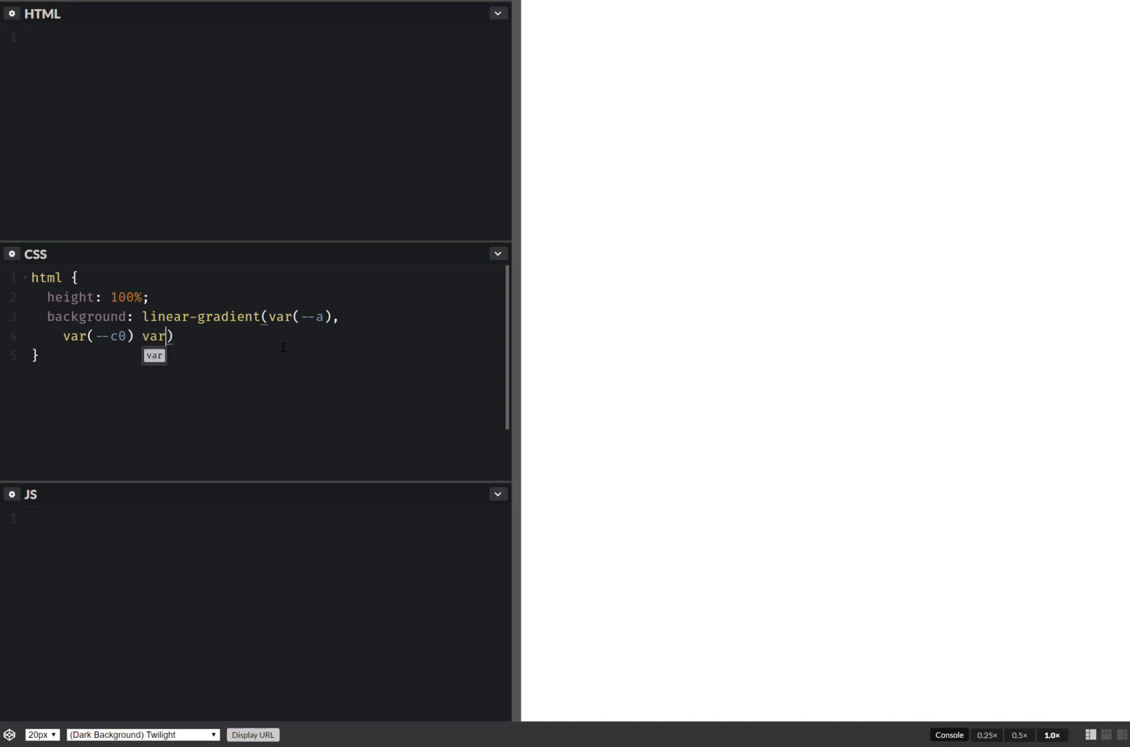
type("(--p0), var(")
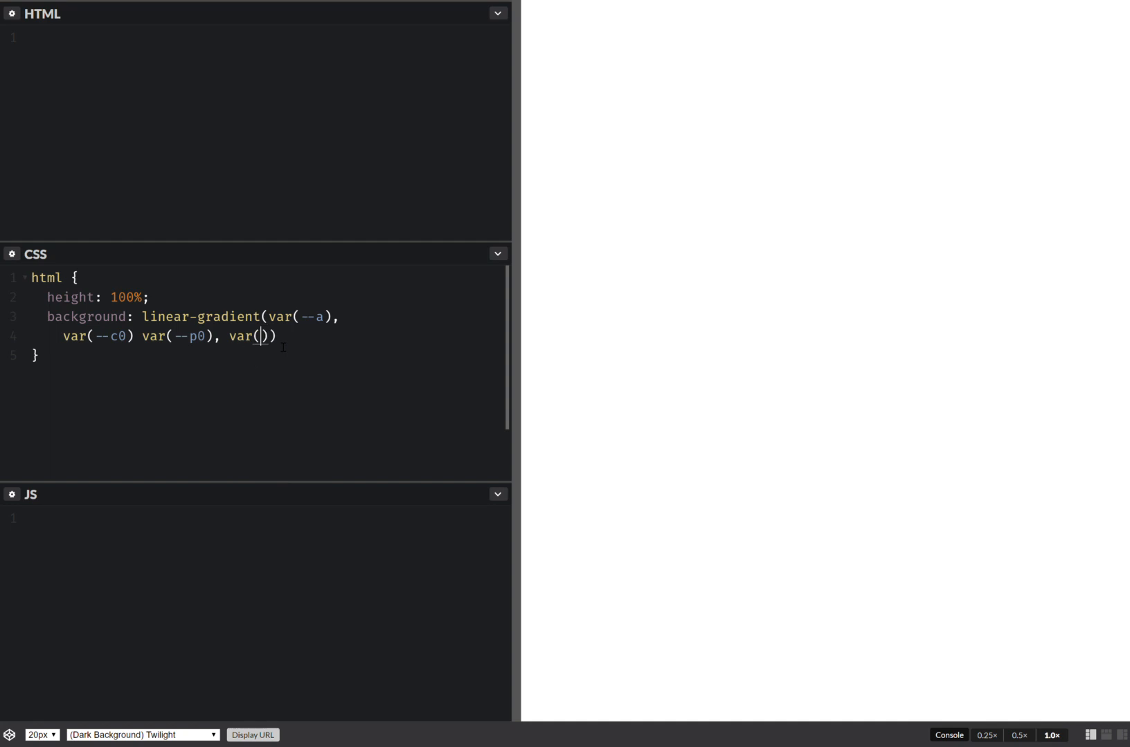
type("--c1")
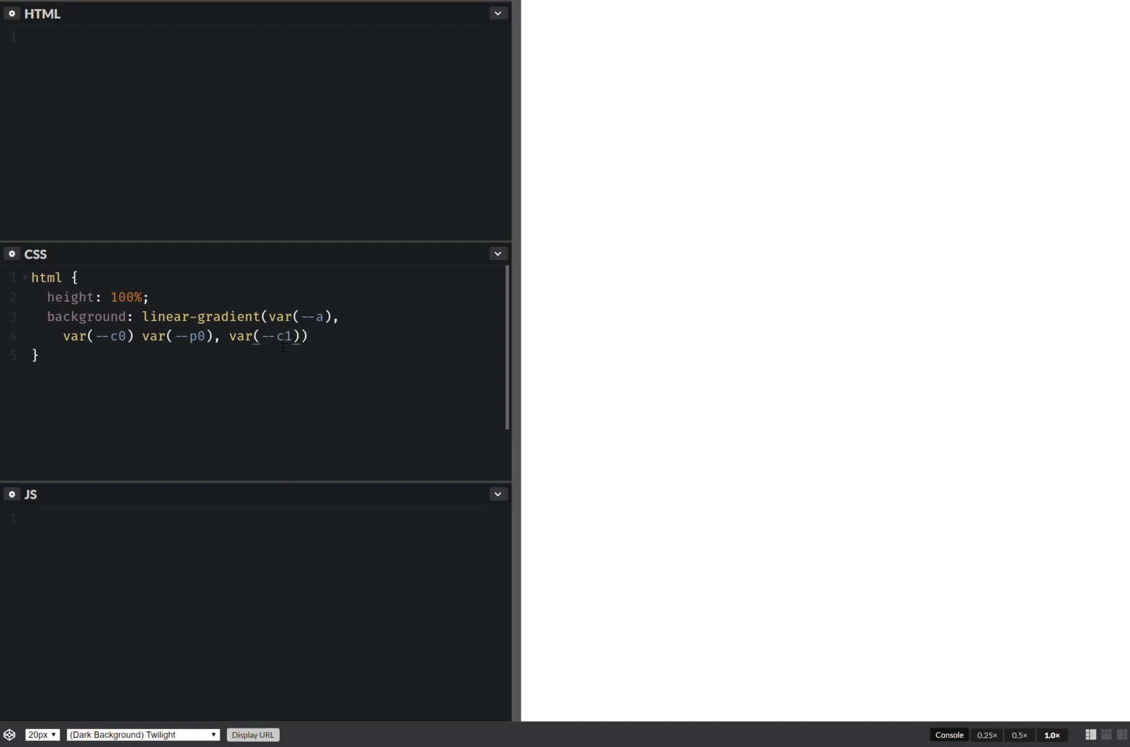
type("0")
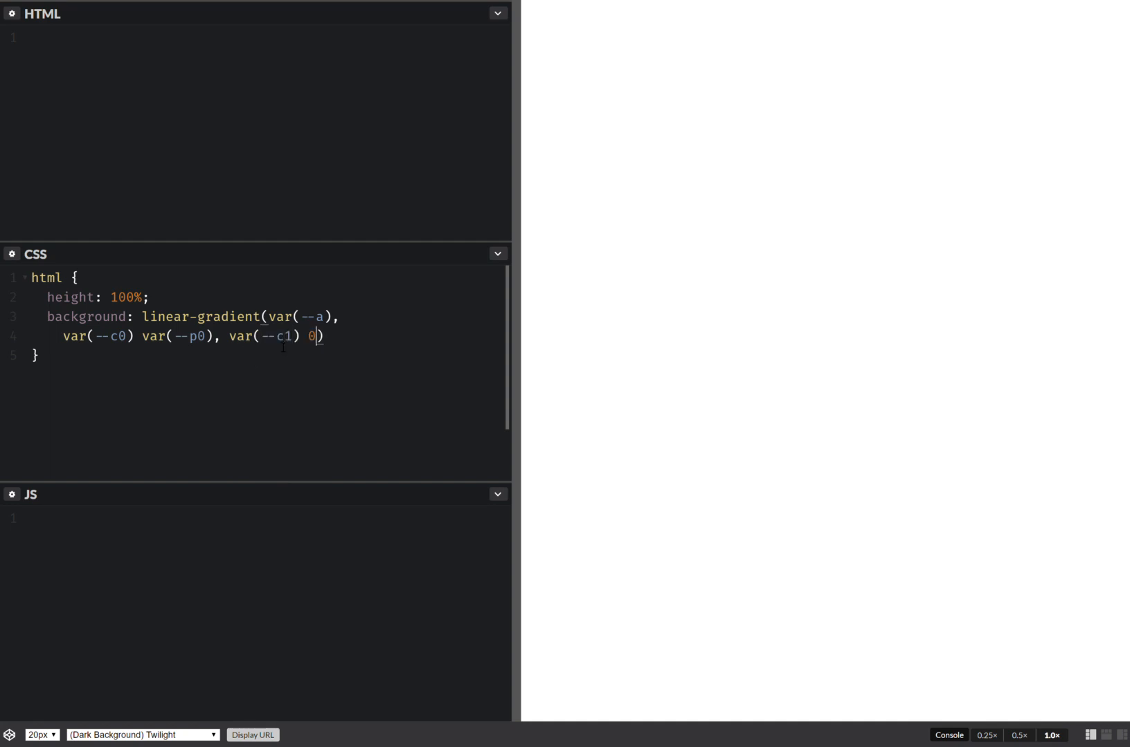
left_click(497, 253)
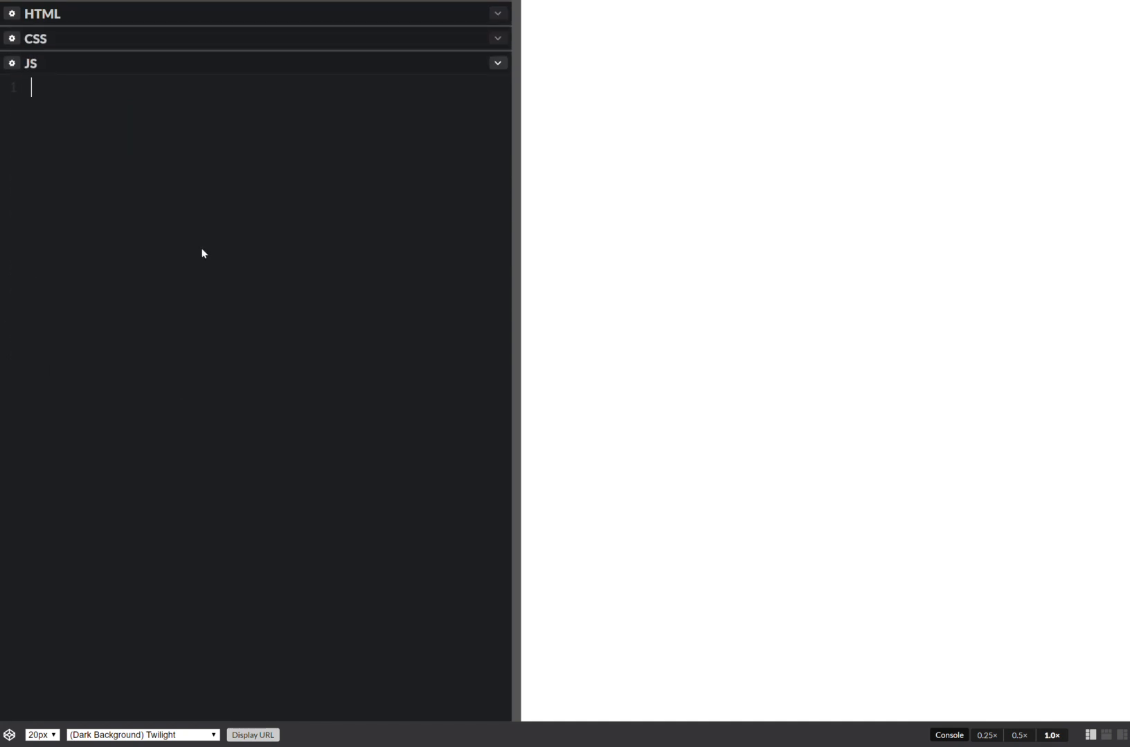
Step: Write a CSS.registerProperty call naming the custom property --c0
type("CSS.re")
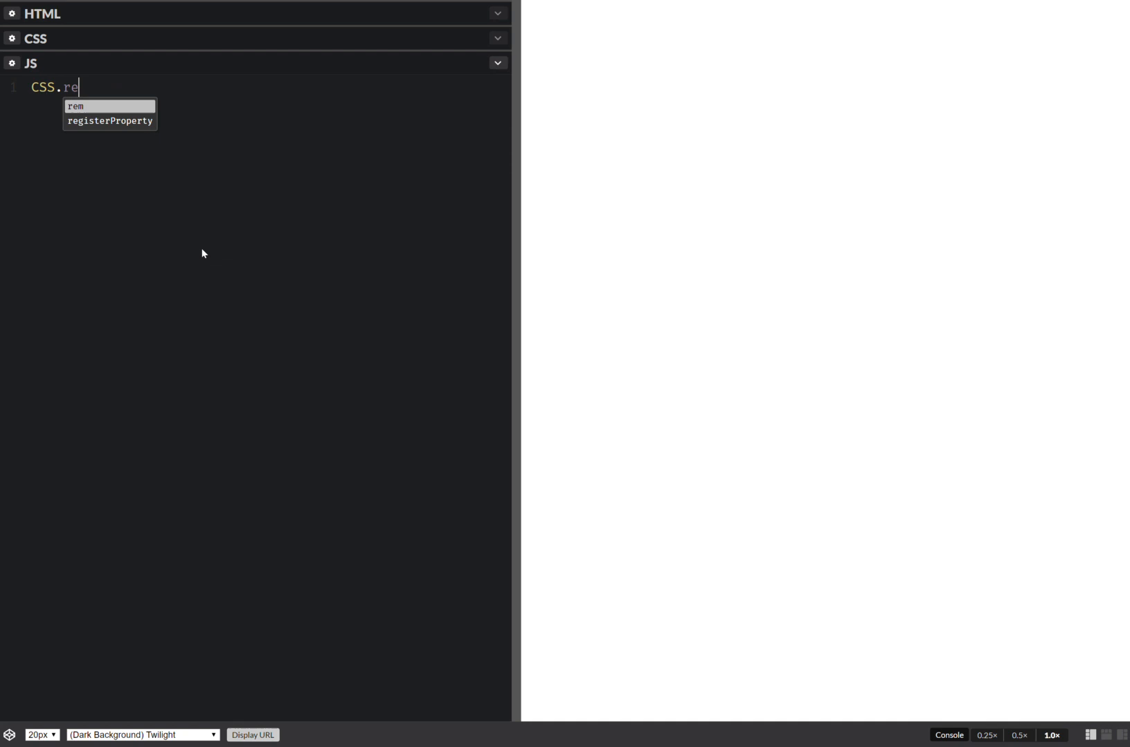
left_click(109, 120)
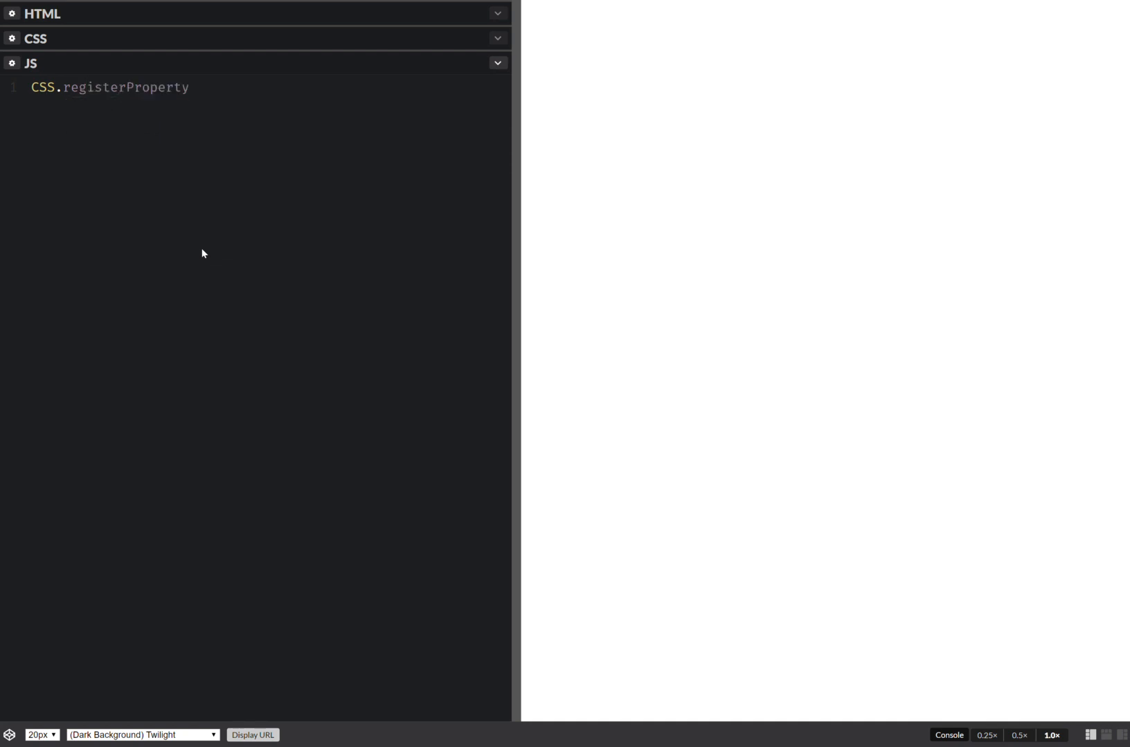
type("({})")
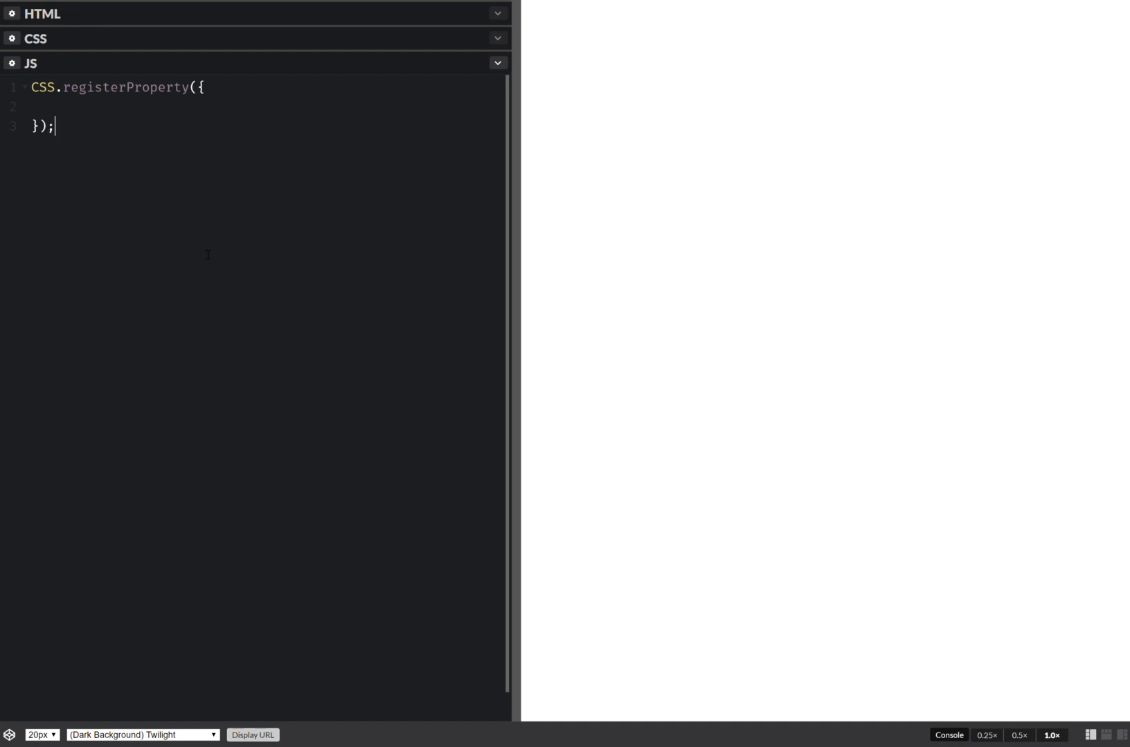
type("na")
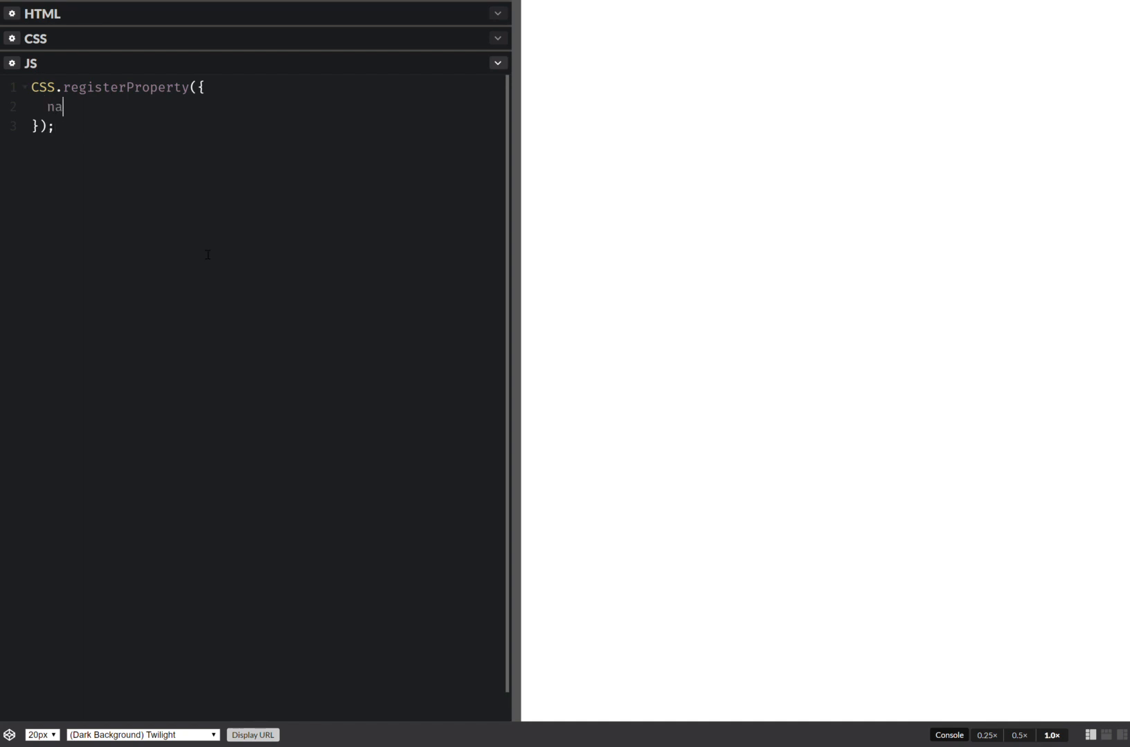
type("me: '")
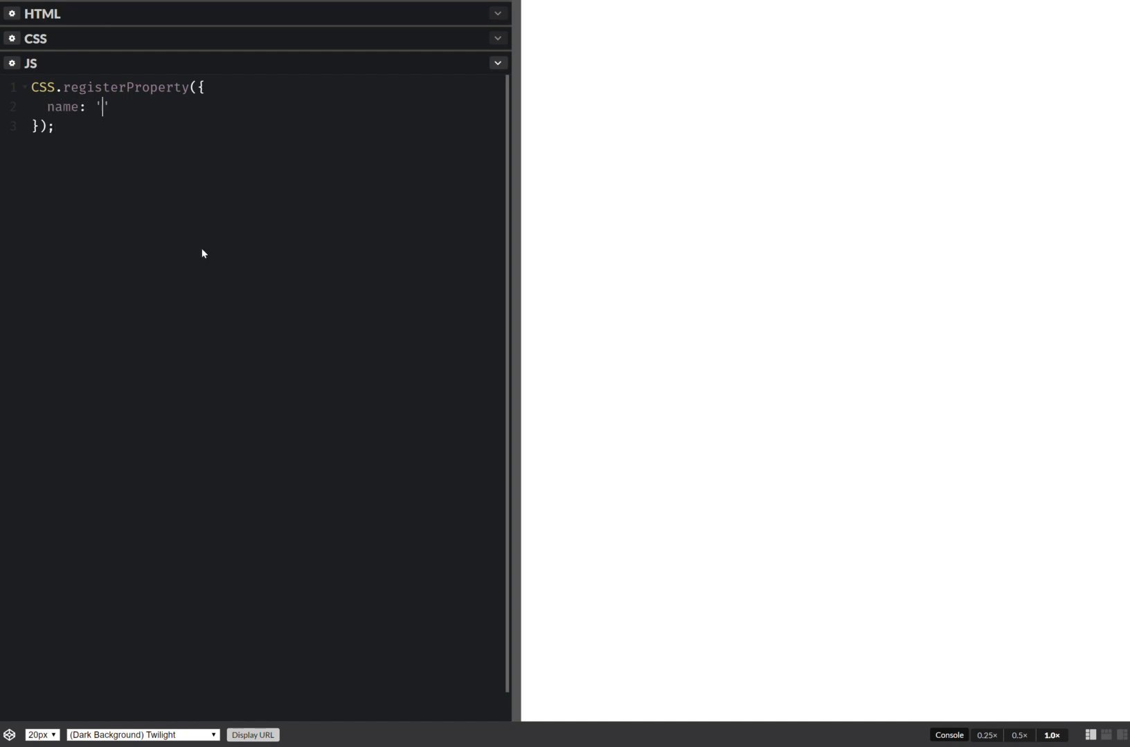
type("--c0")
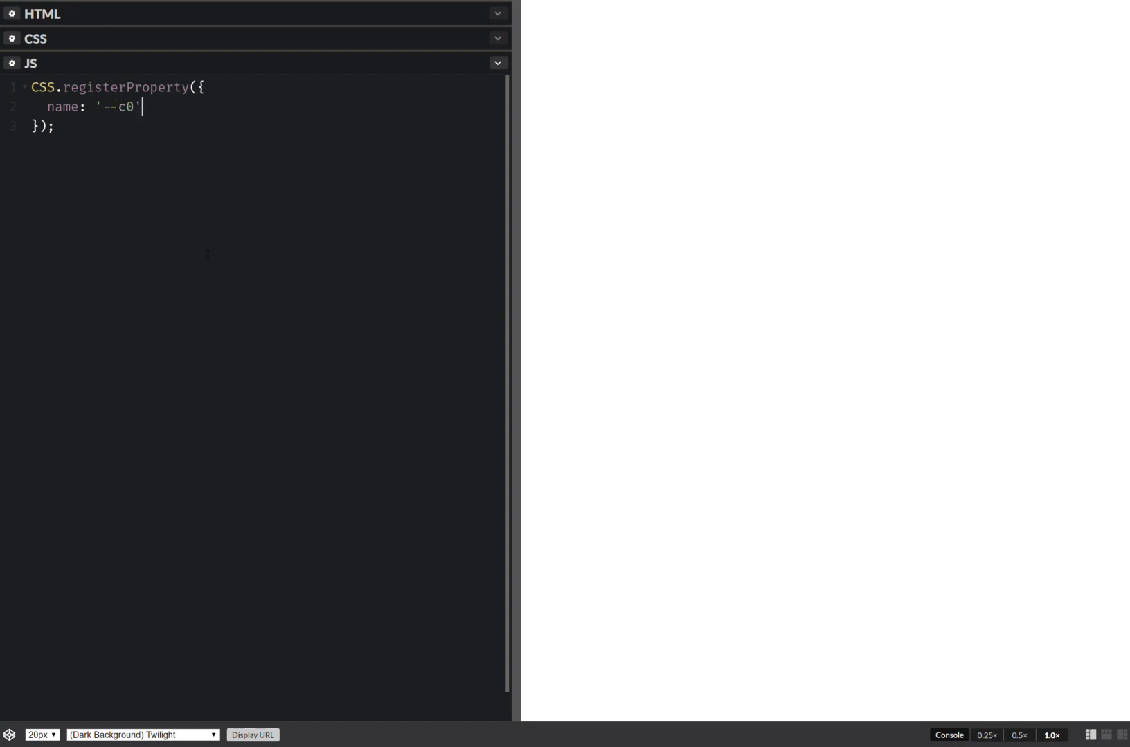
type(",")
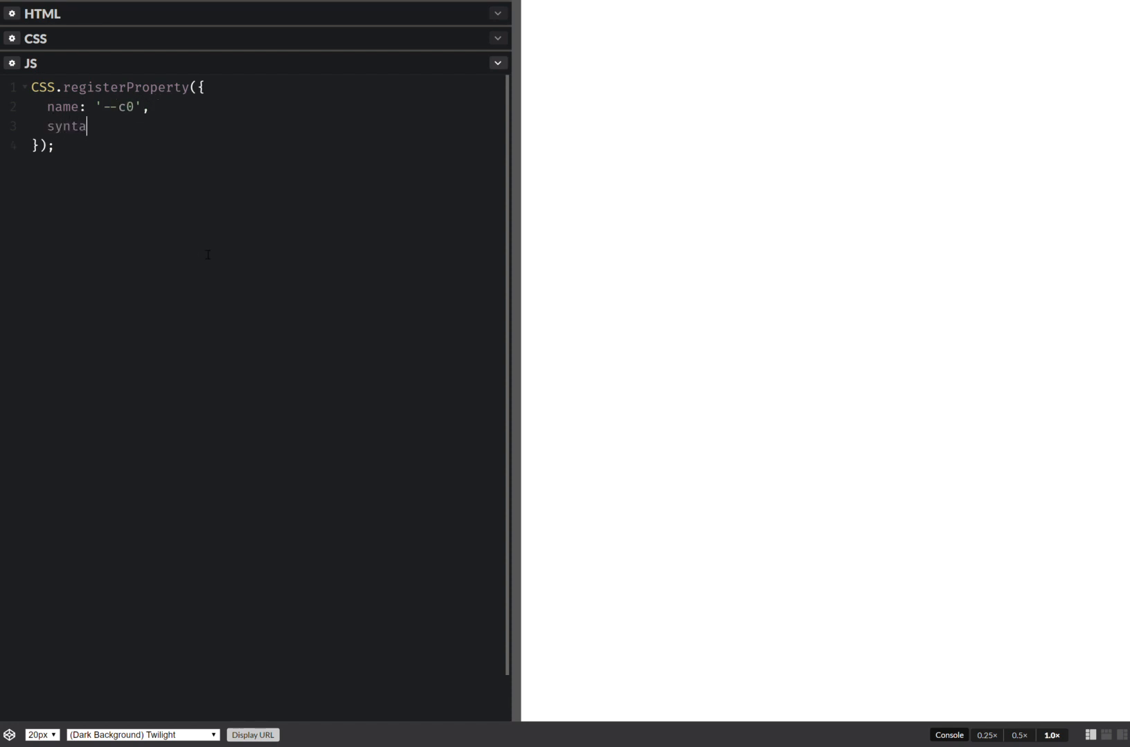
Step: Give --c0 syntax '<color>' and initialValue 'dimgrey', duplicated into four blocks
type("x:")
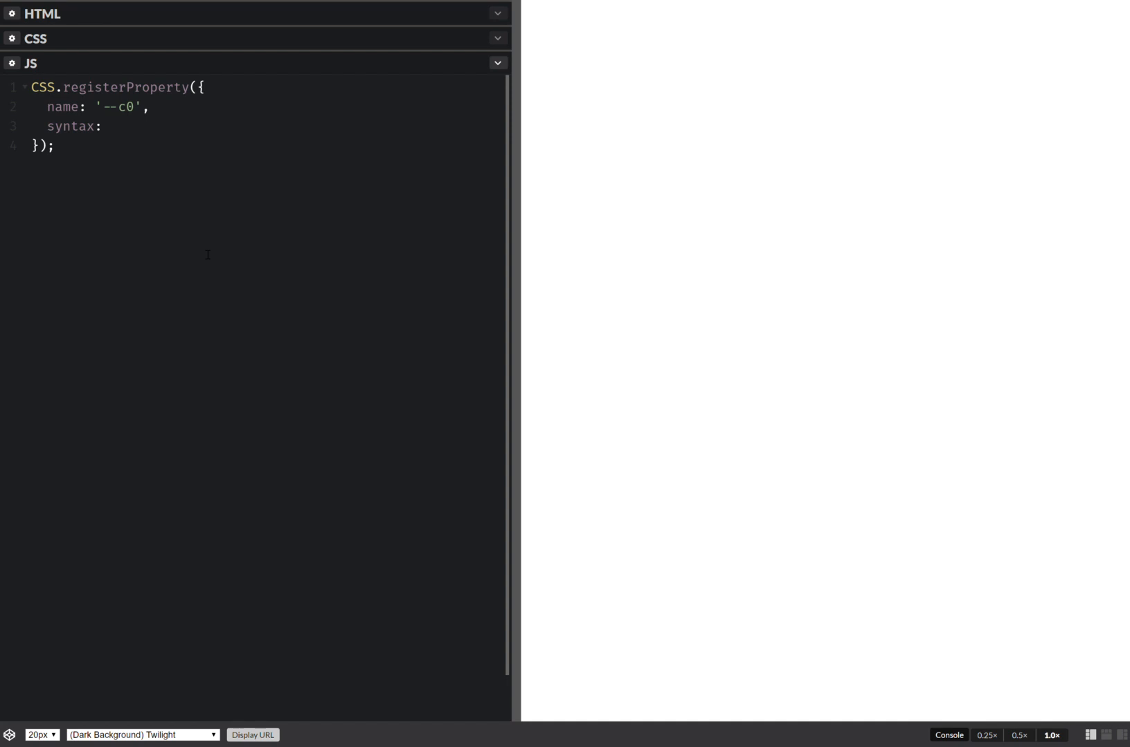
type("'<'")
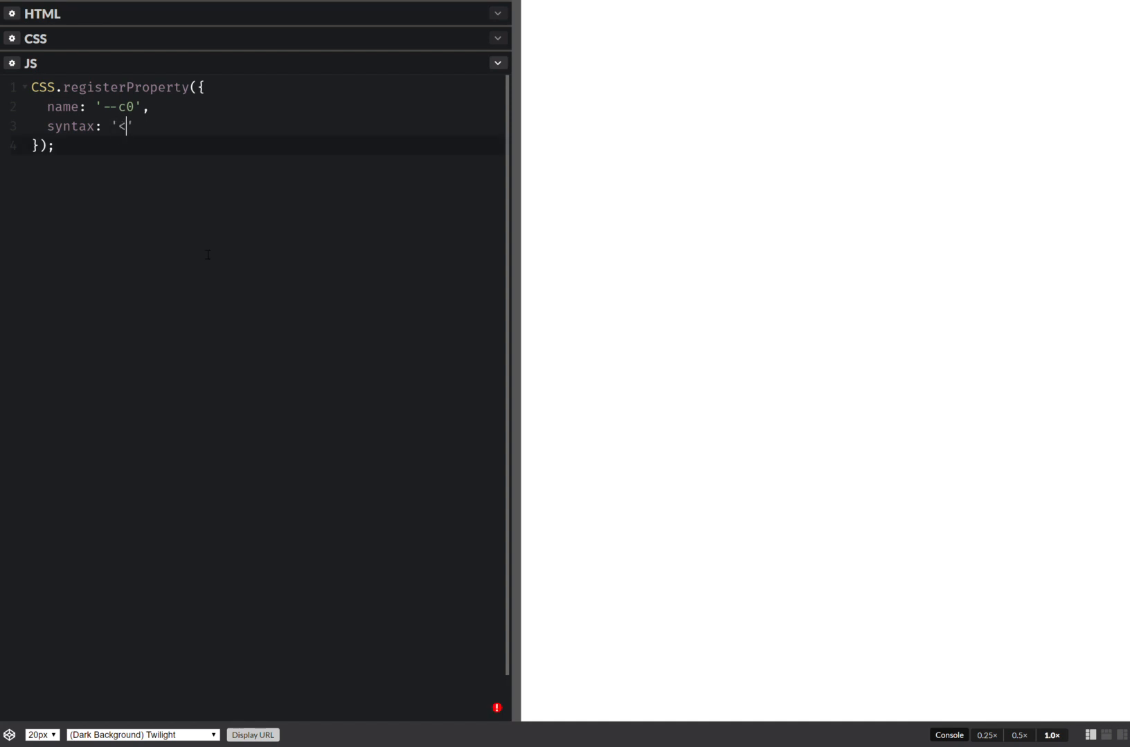
type("color>'")
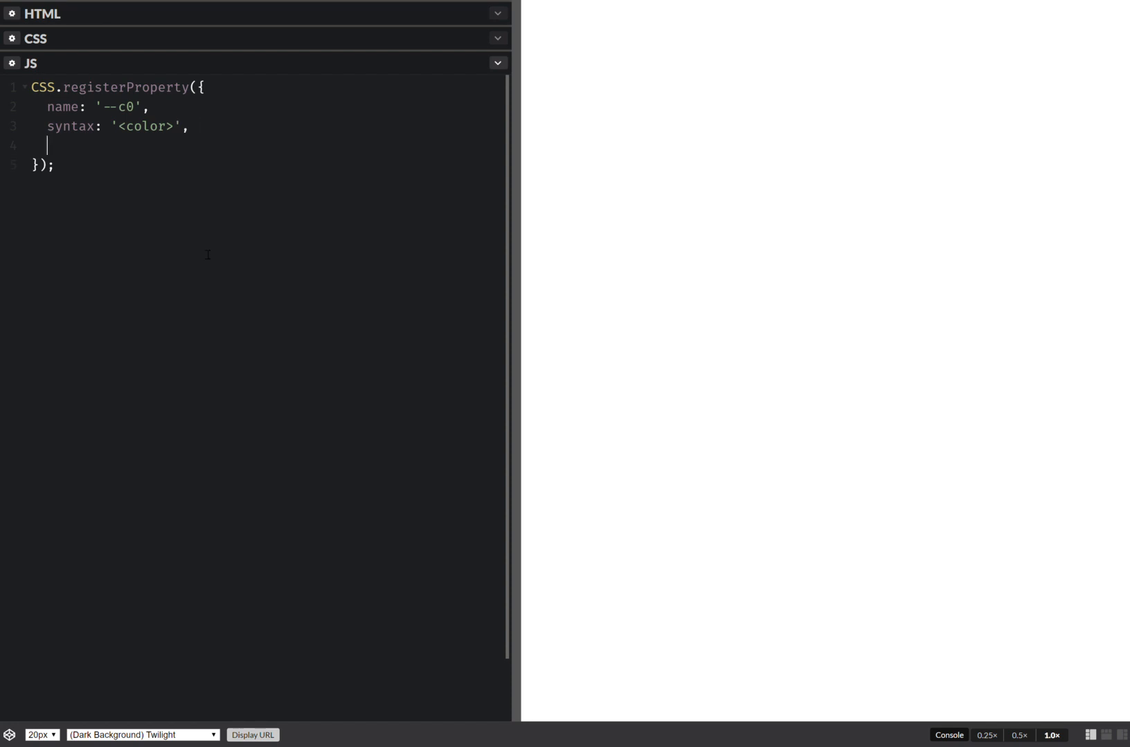
type("initial")
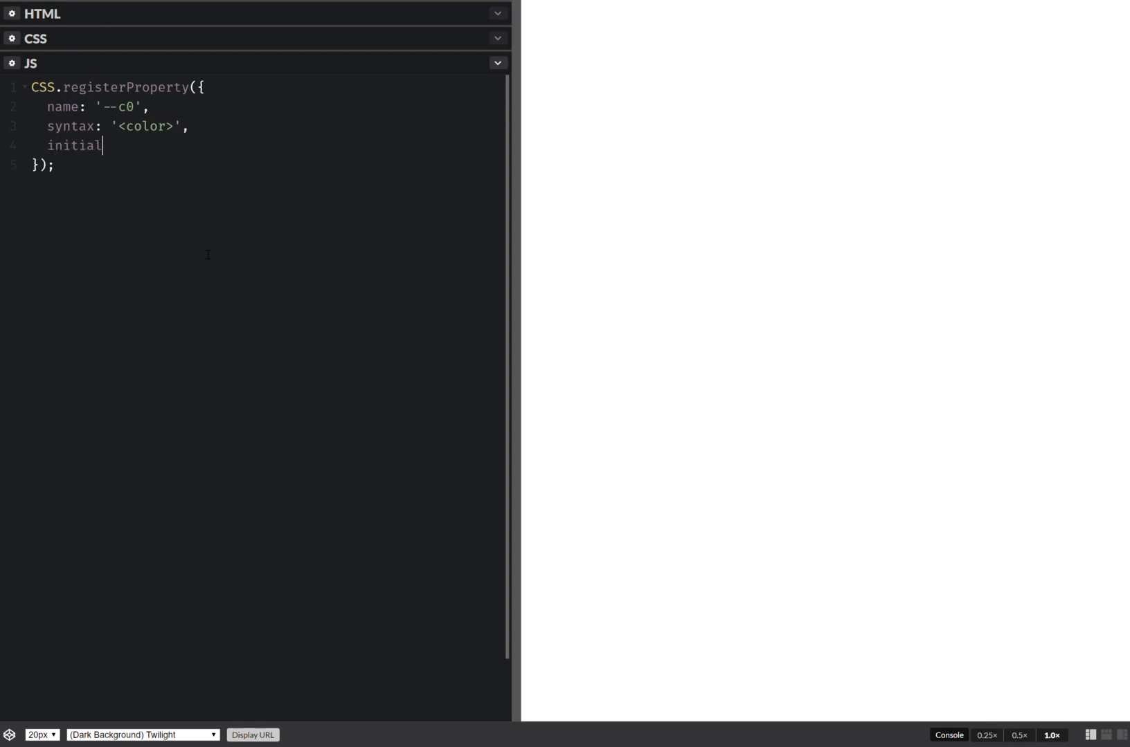
type("Value")
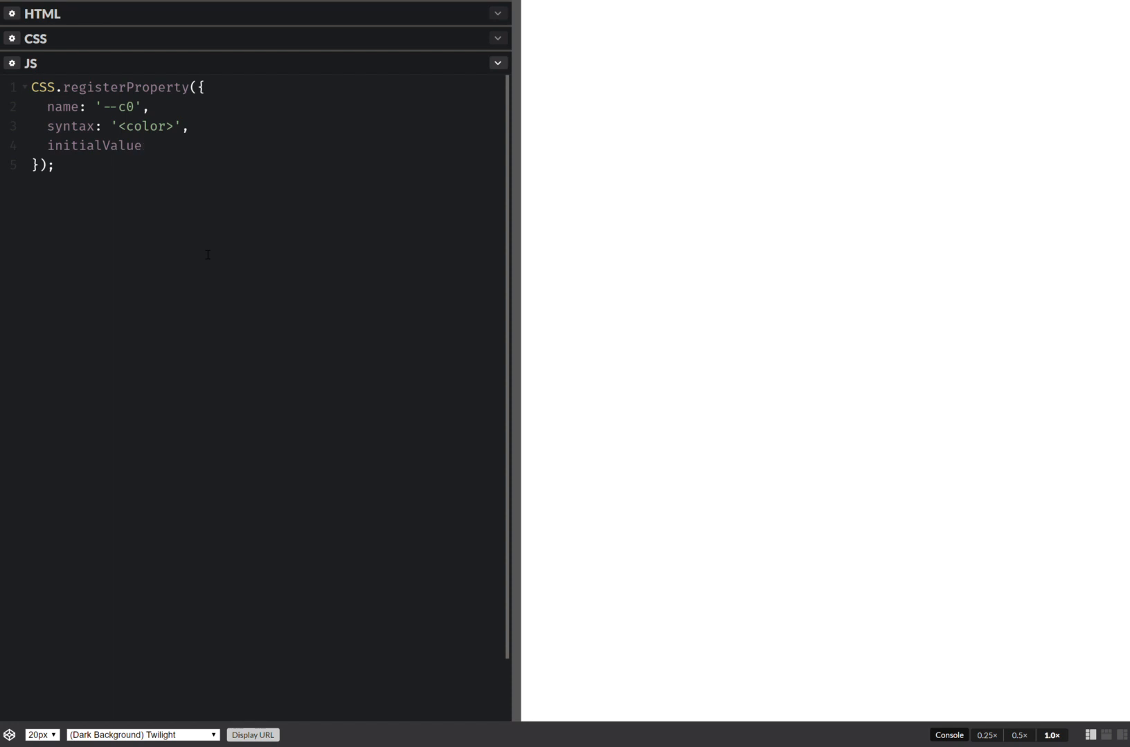
type(": ''")
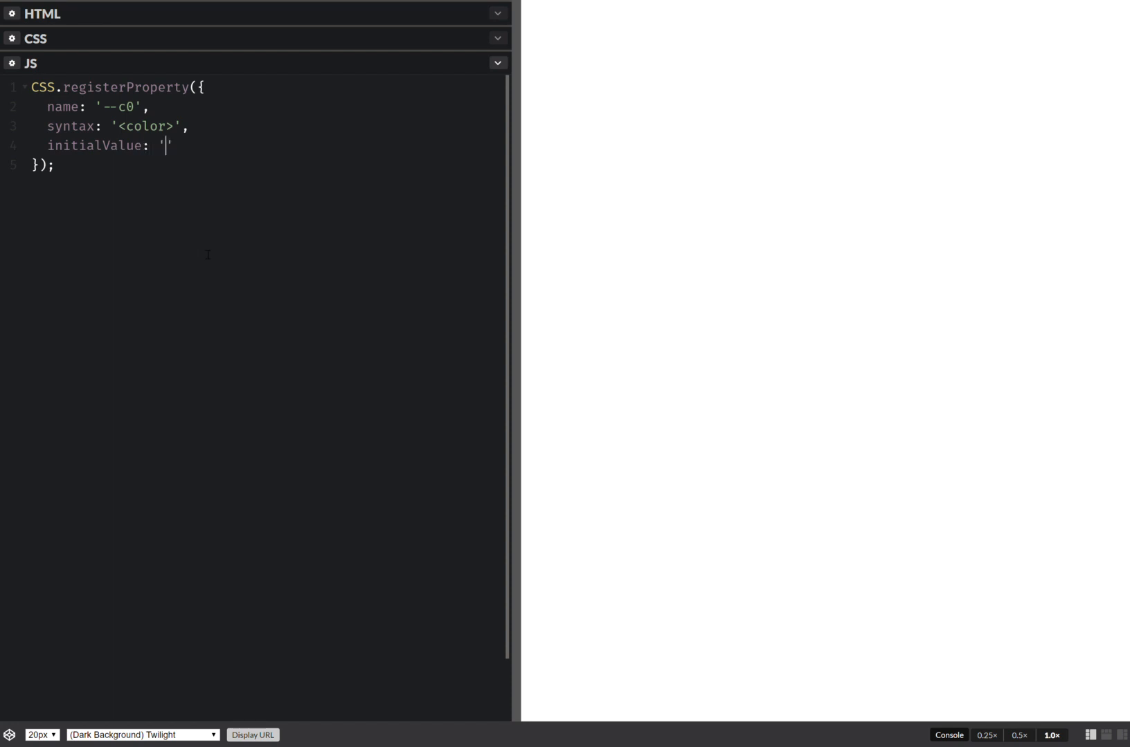
type("dimgrey")
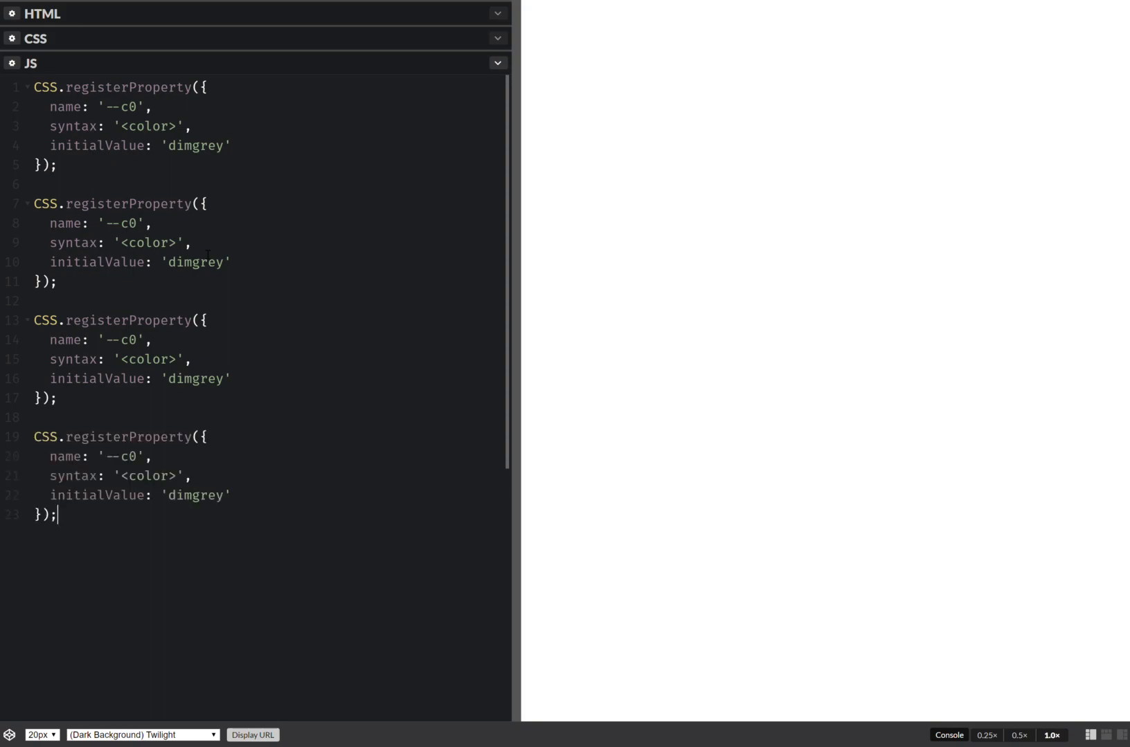
Step: Turn pasted blocks into --c1 'dodgerblue' and --a as <angle> '45deg'
left_click(129, 341)
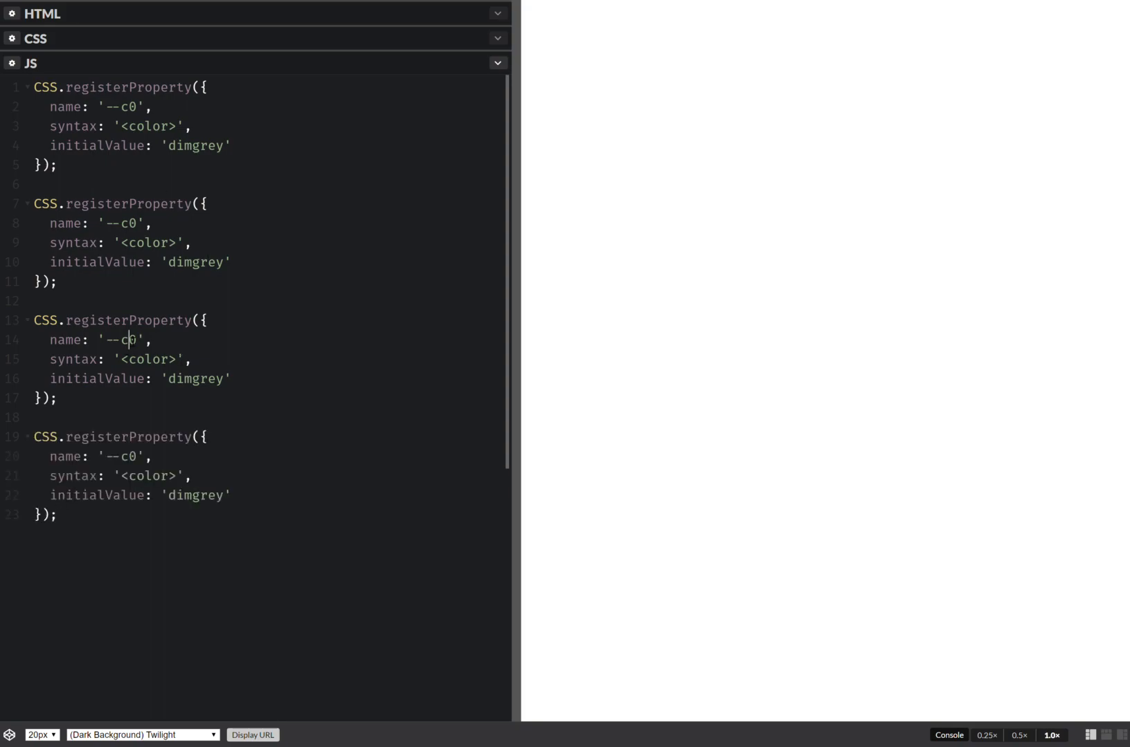
type("1")
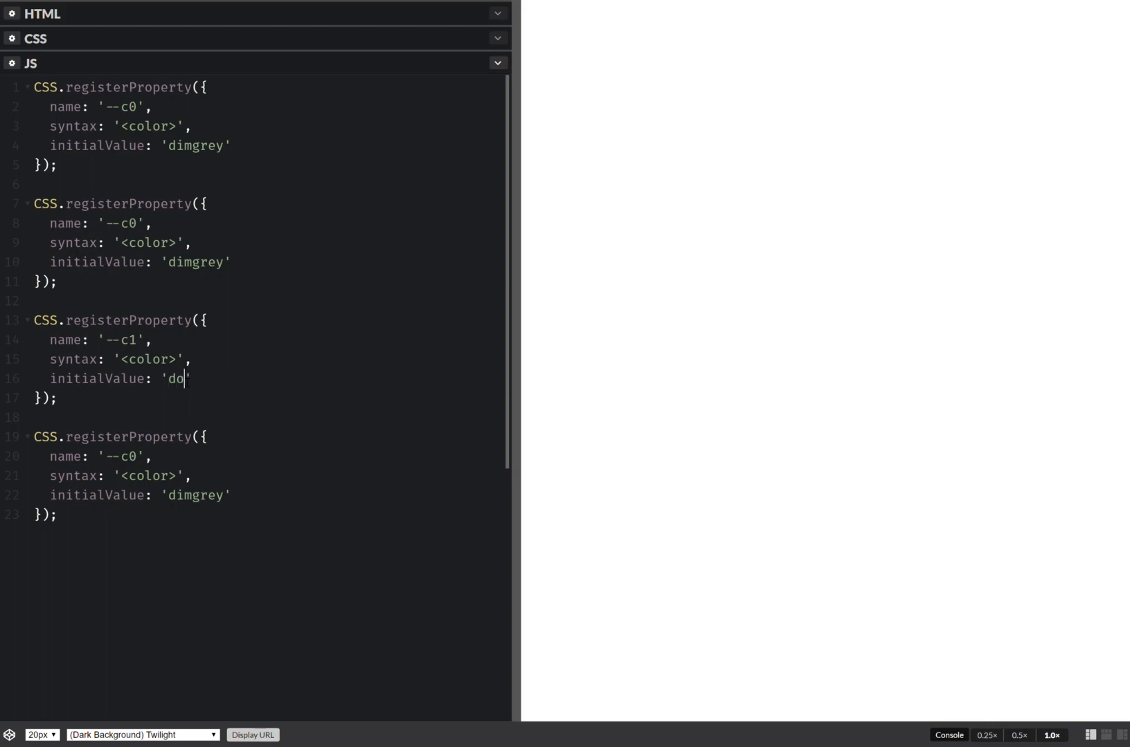
type("dgerblue")
left_click(117, 126)
type("a")
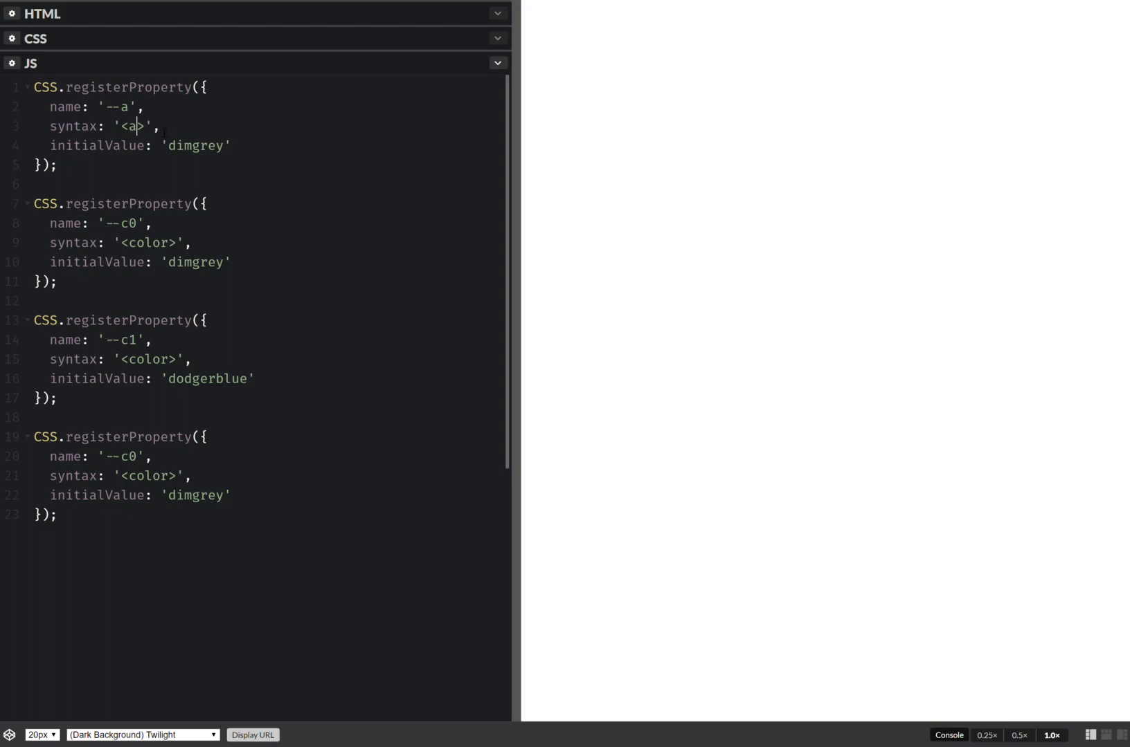
type("ngle")
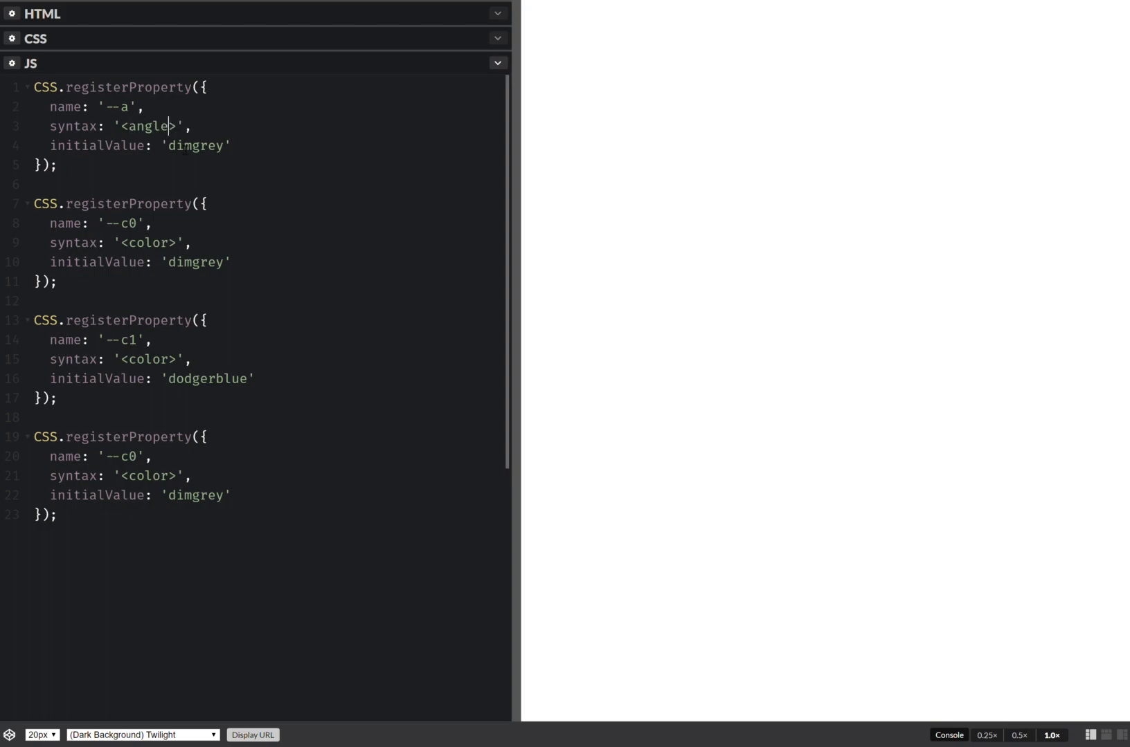
type("4")
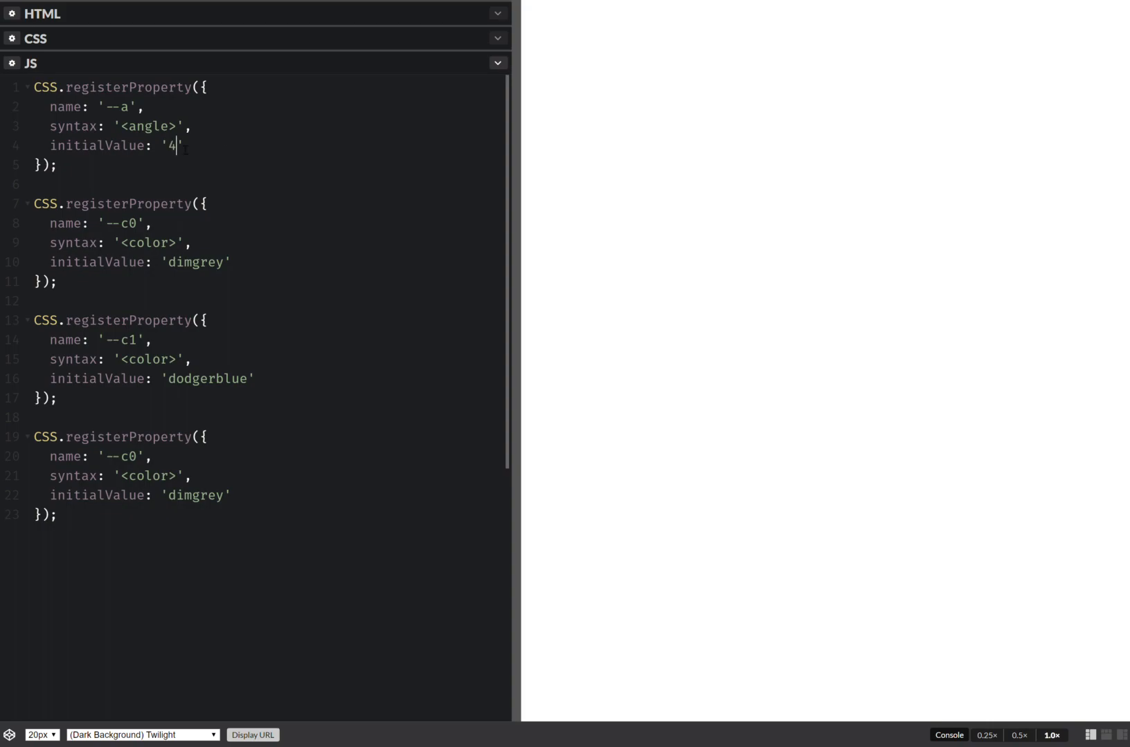
type("5deg")
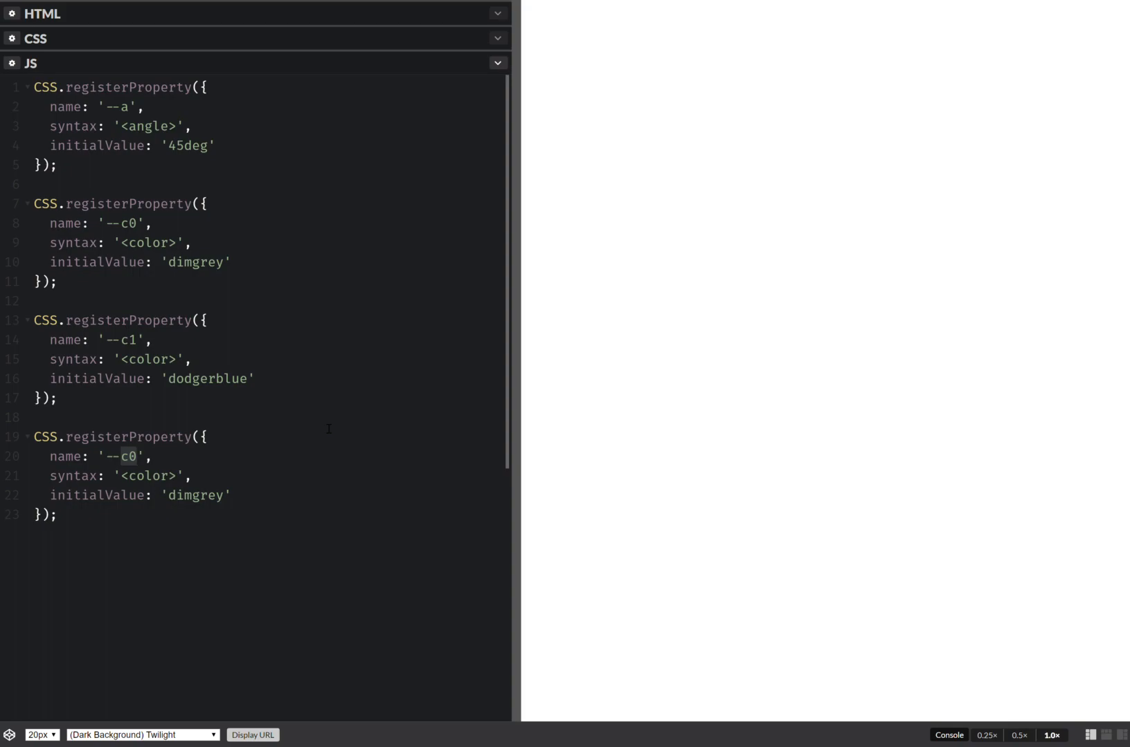
Step: Make the last block register --p0 as <length-percentage> with initial value '25%'
type("p")
left_click(131, 476)
type("ength")
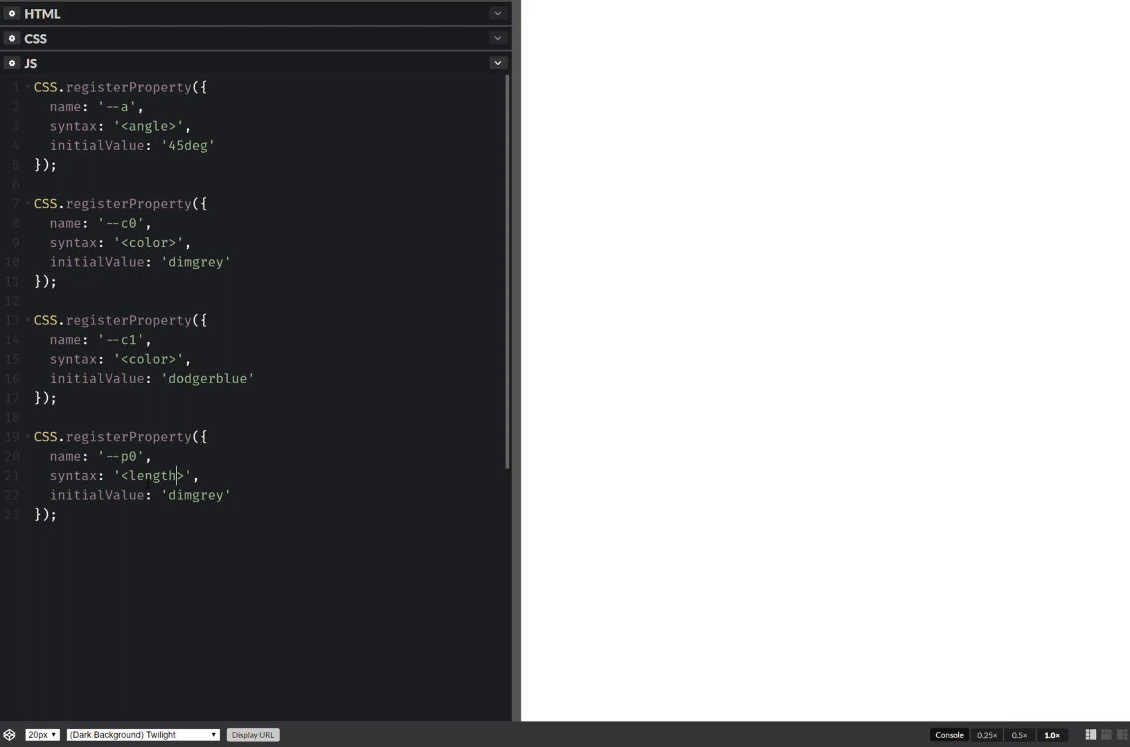
type("-percent")
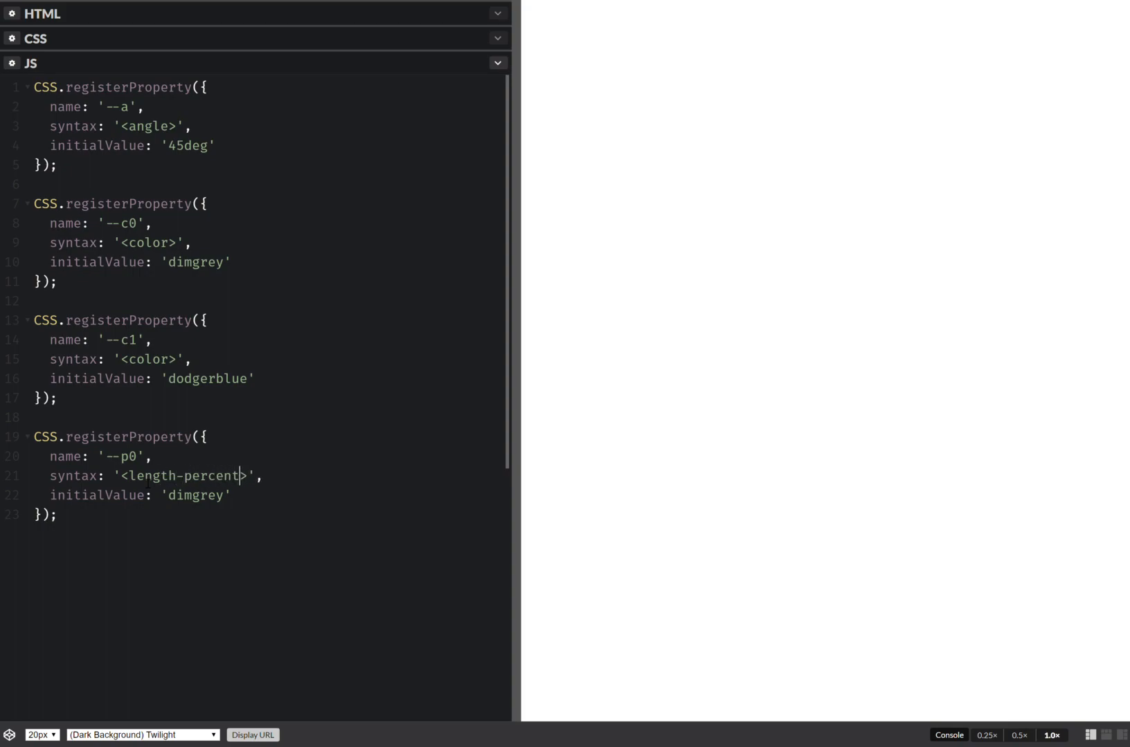
type("age")
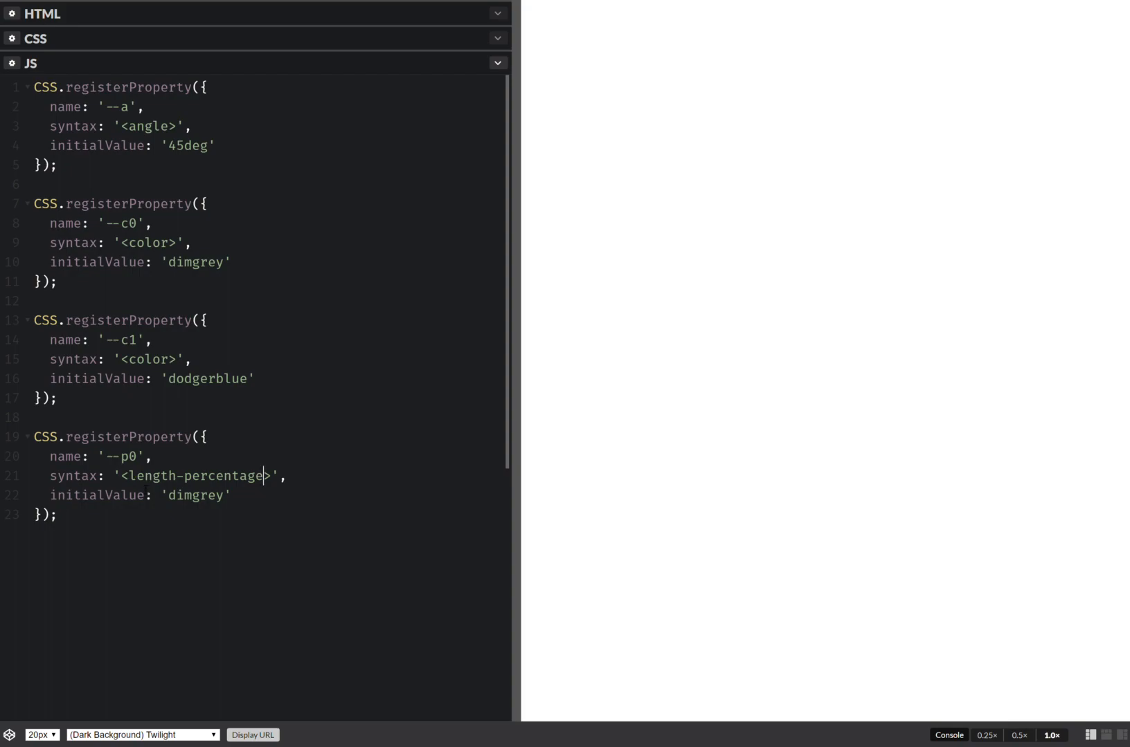
type("2")
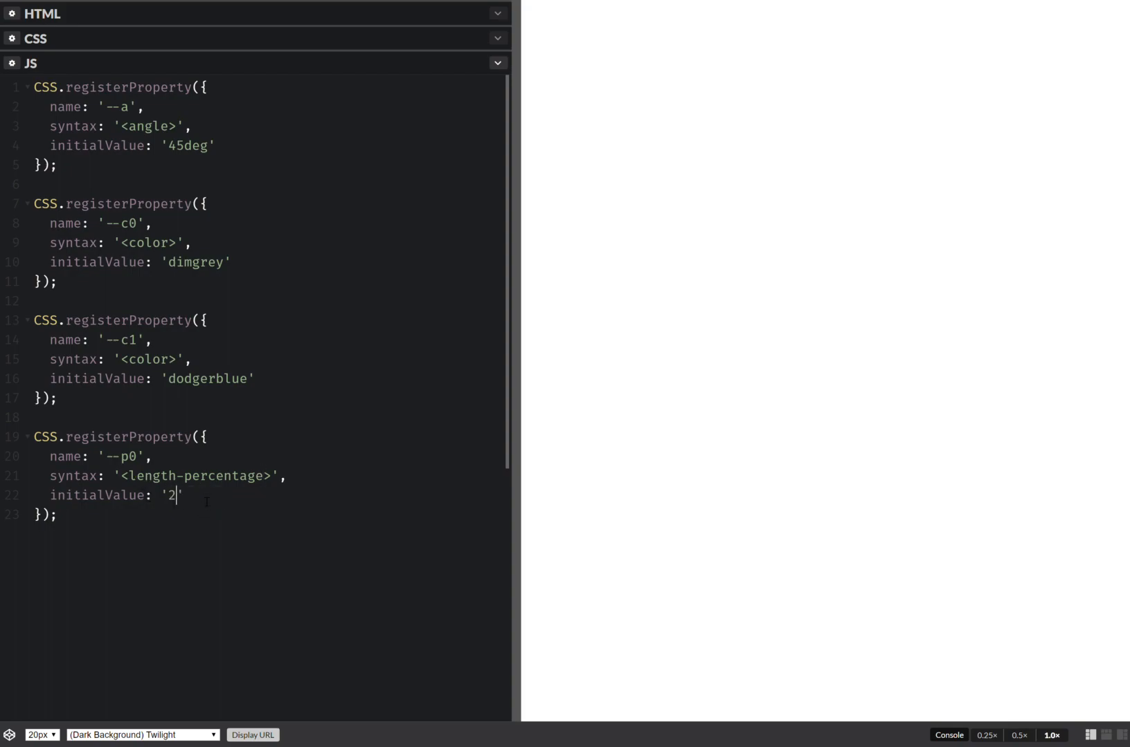
type("5%")
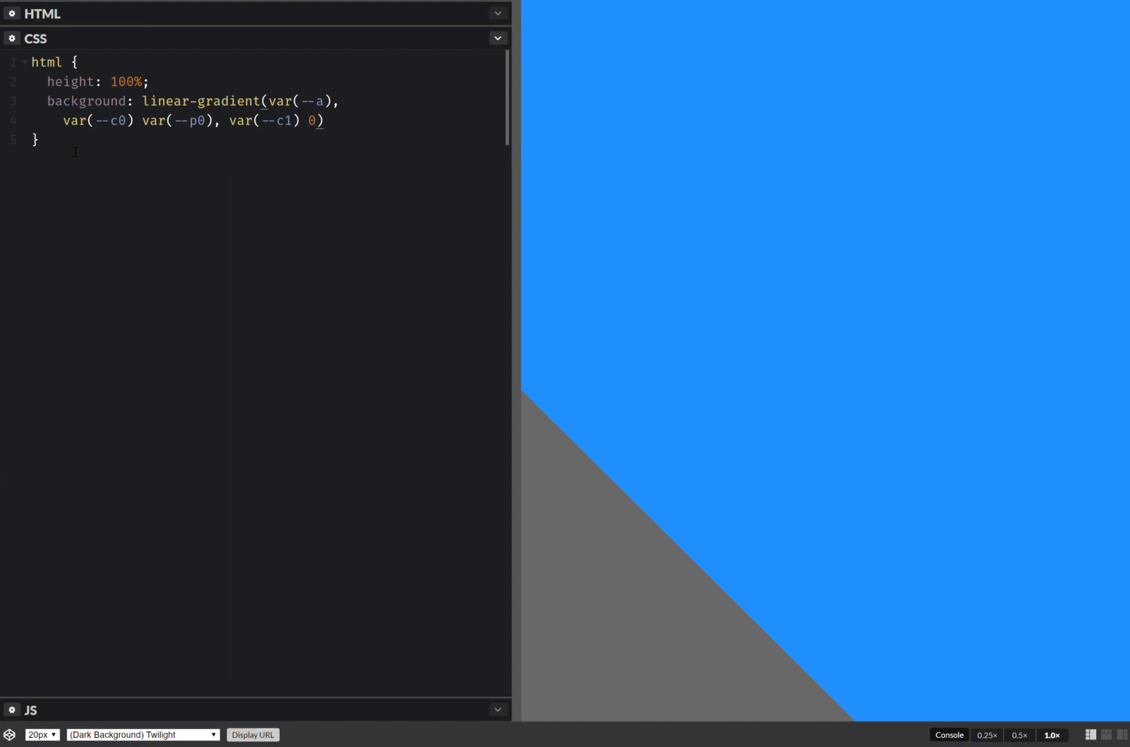
type("a")
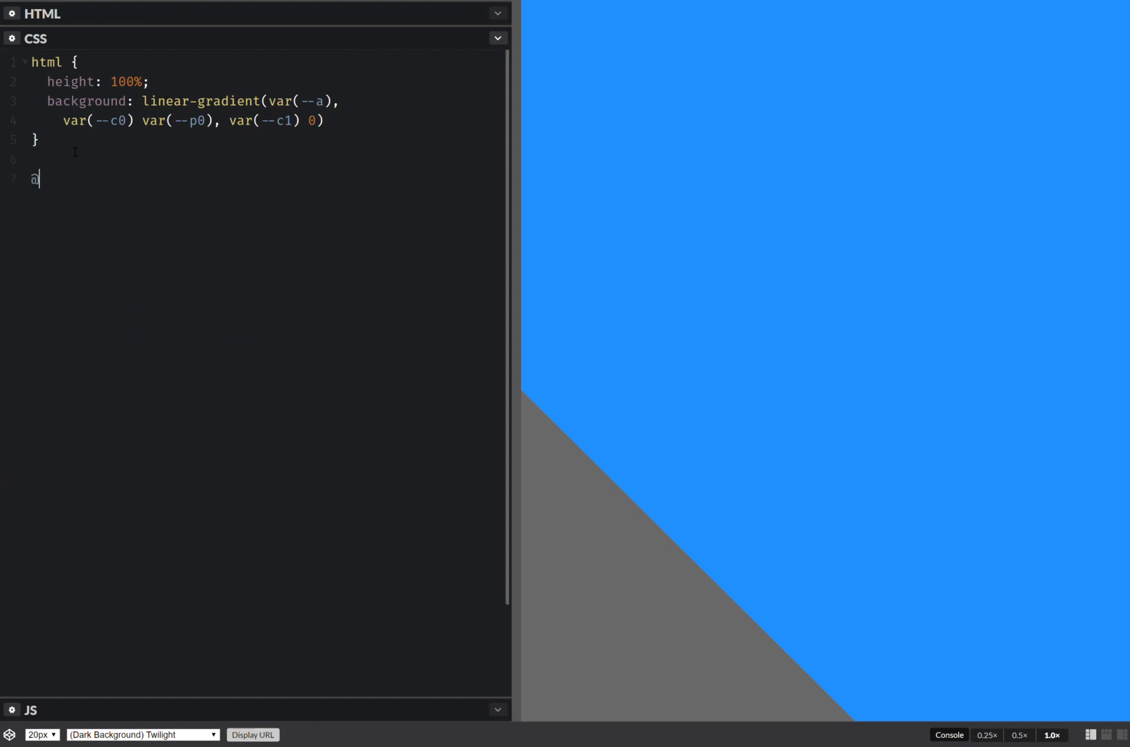
type("keyframe a {")
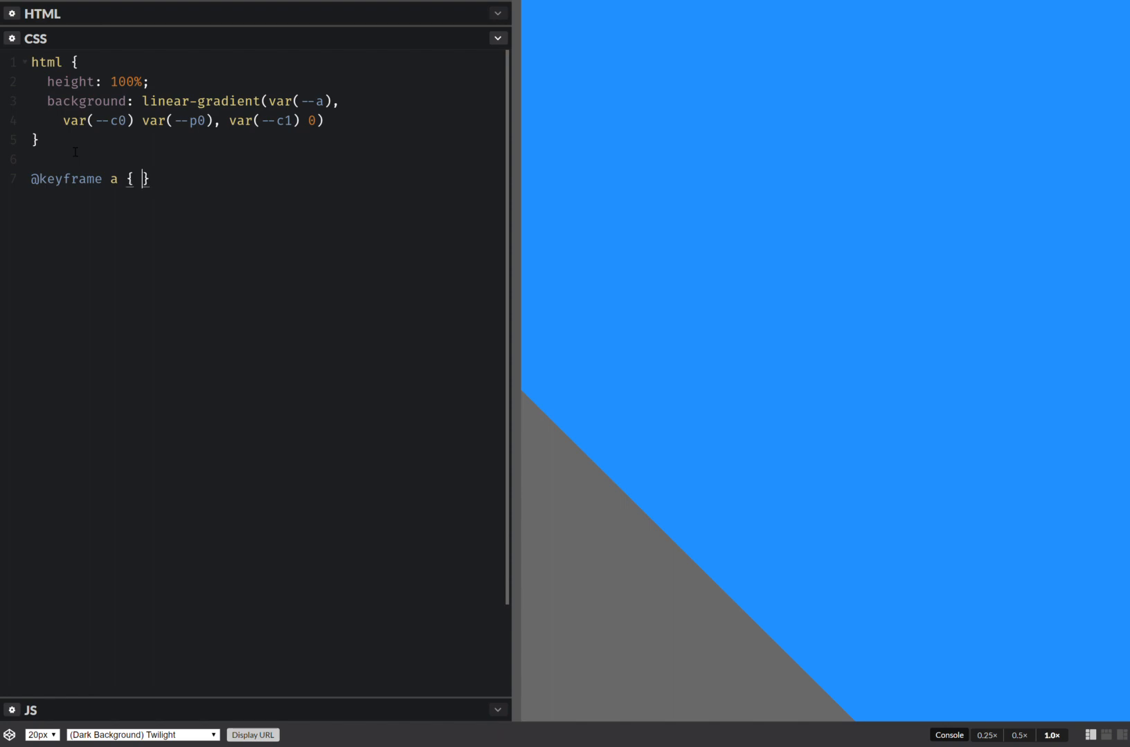
type("to {")
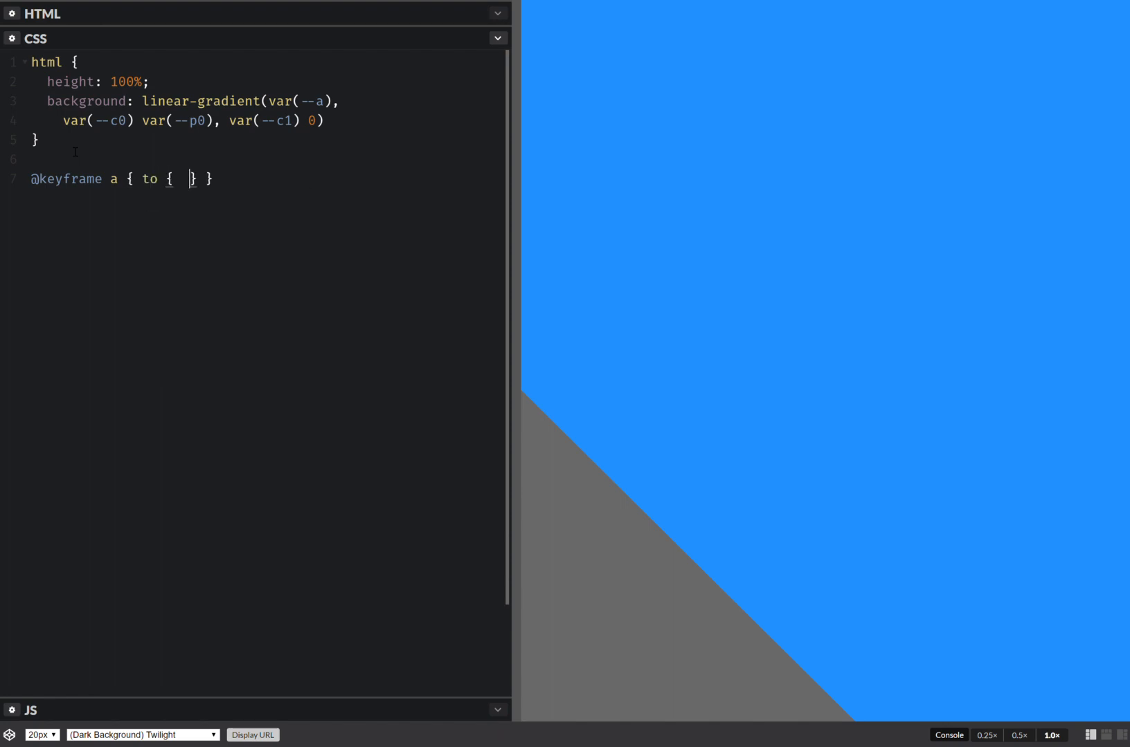
type("--a: -")
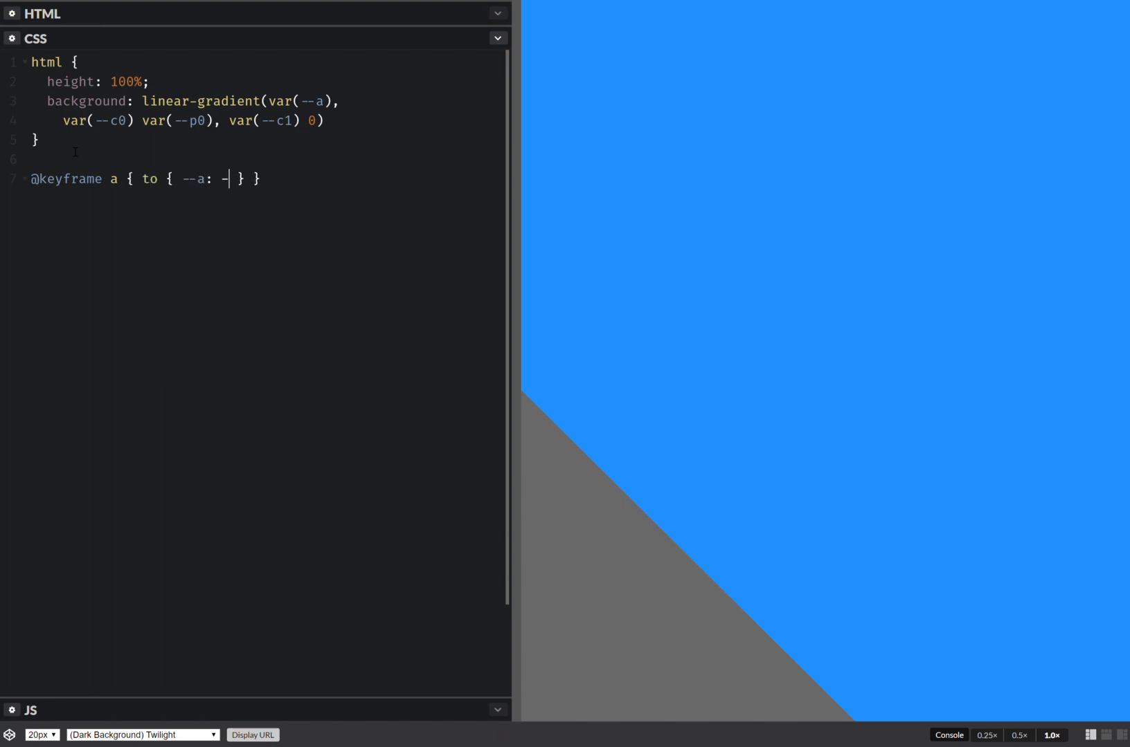
type("45deg")
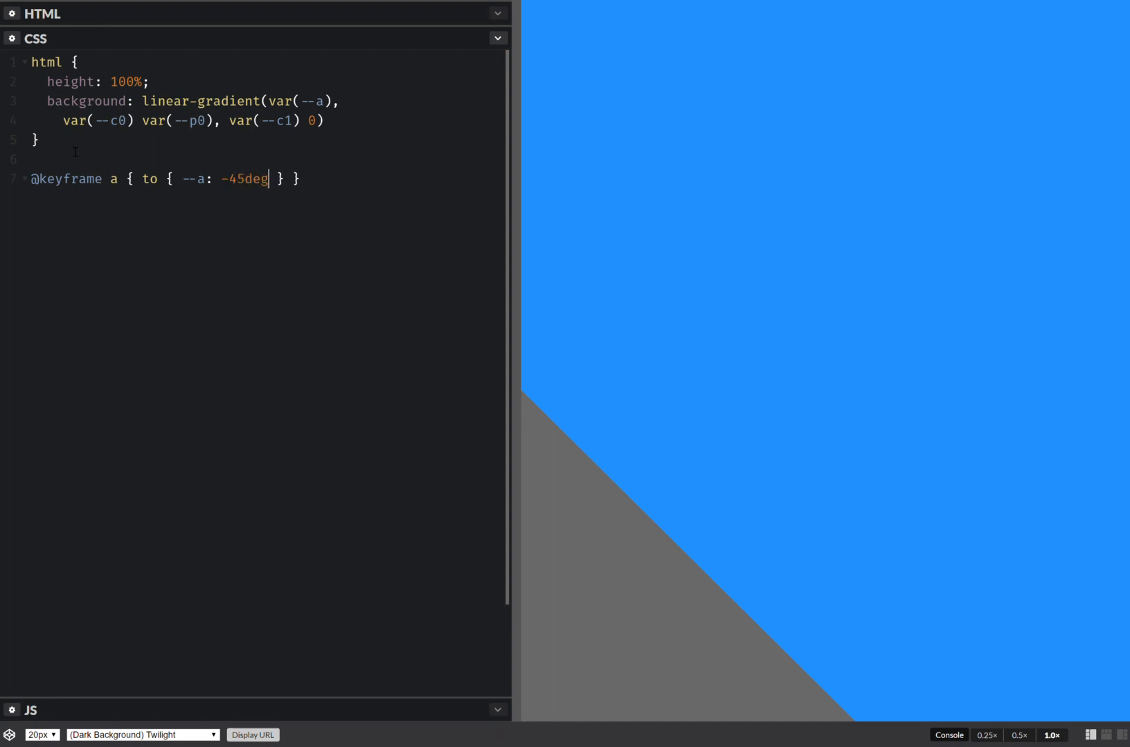
Step: Give the html rule animation: a with a 2.9s duration
double_click(245, 180)
type("animation:")
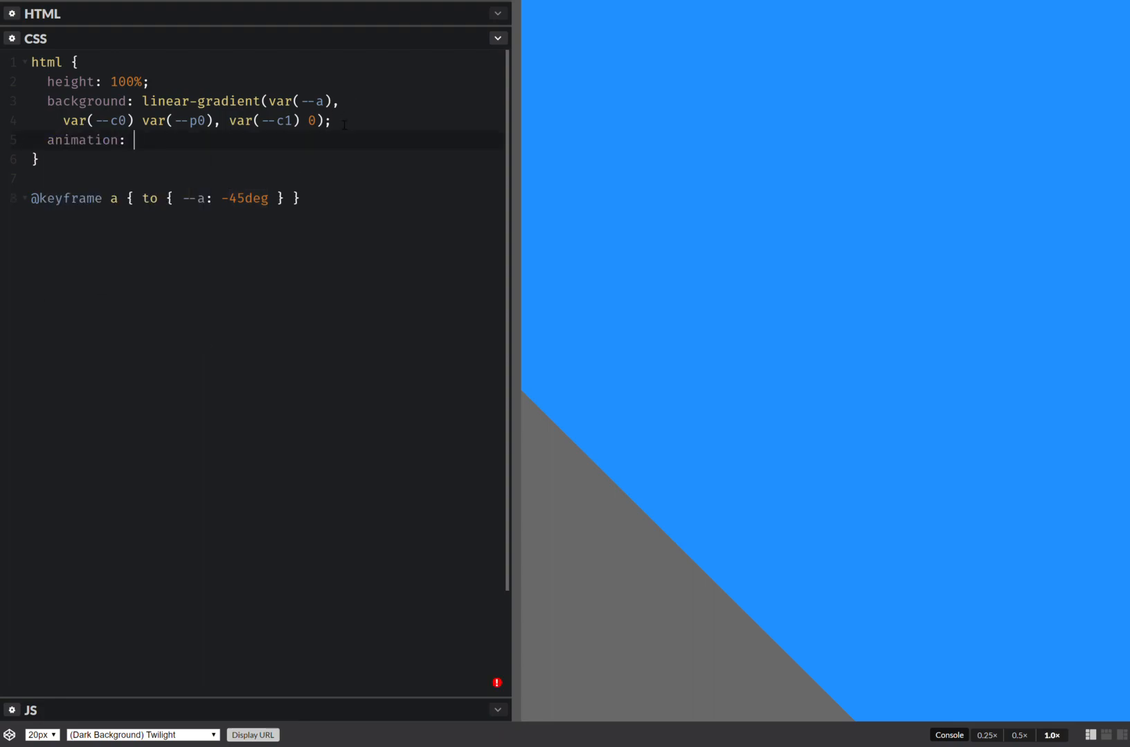
type("2.")
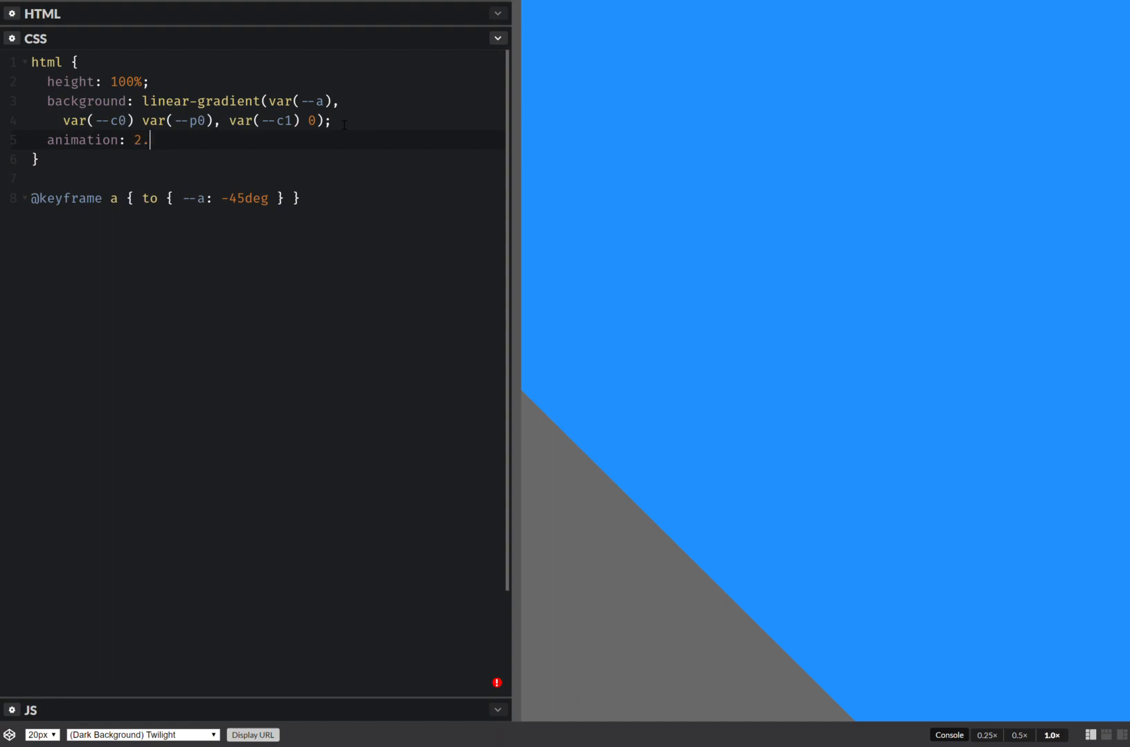
type("9s")
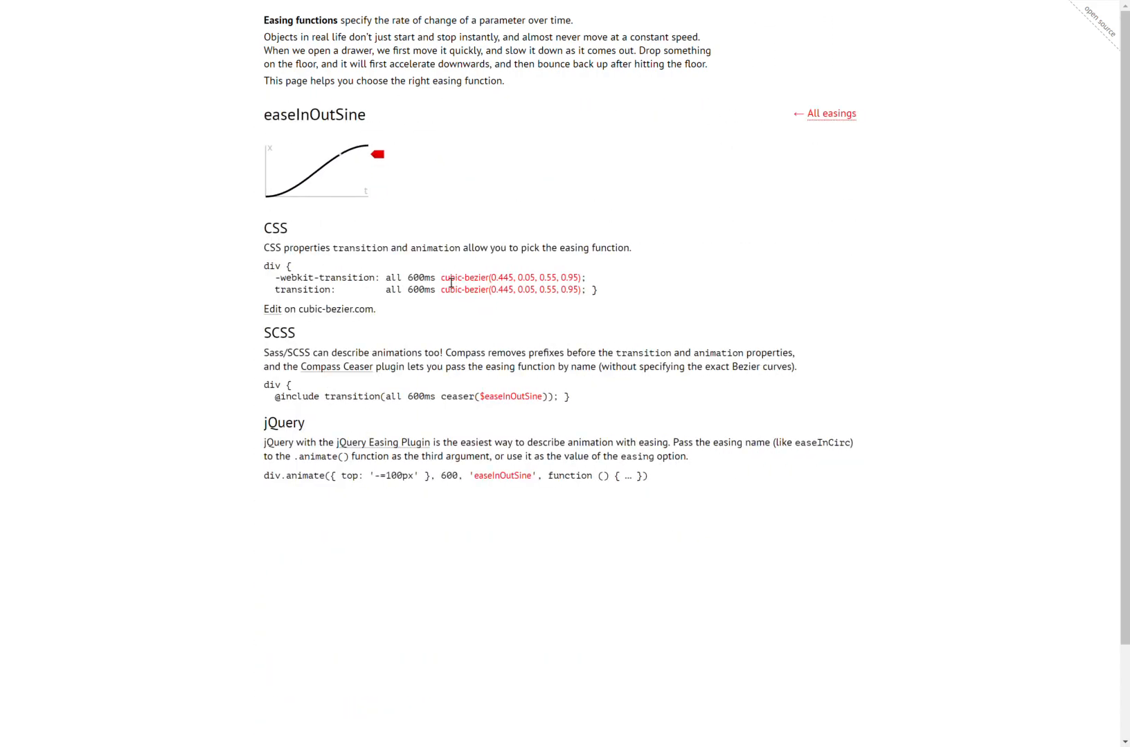
Step: Select the easeInOutSine value cubic-bezier(0.445, 0.05, 0.55, 0.95) on easings.net
double_click(512, 278)
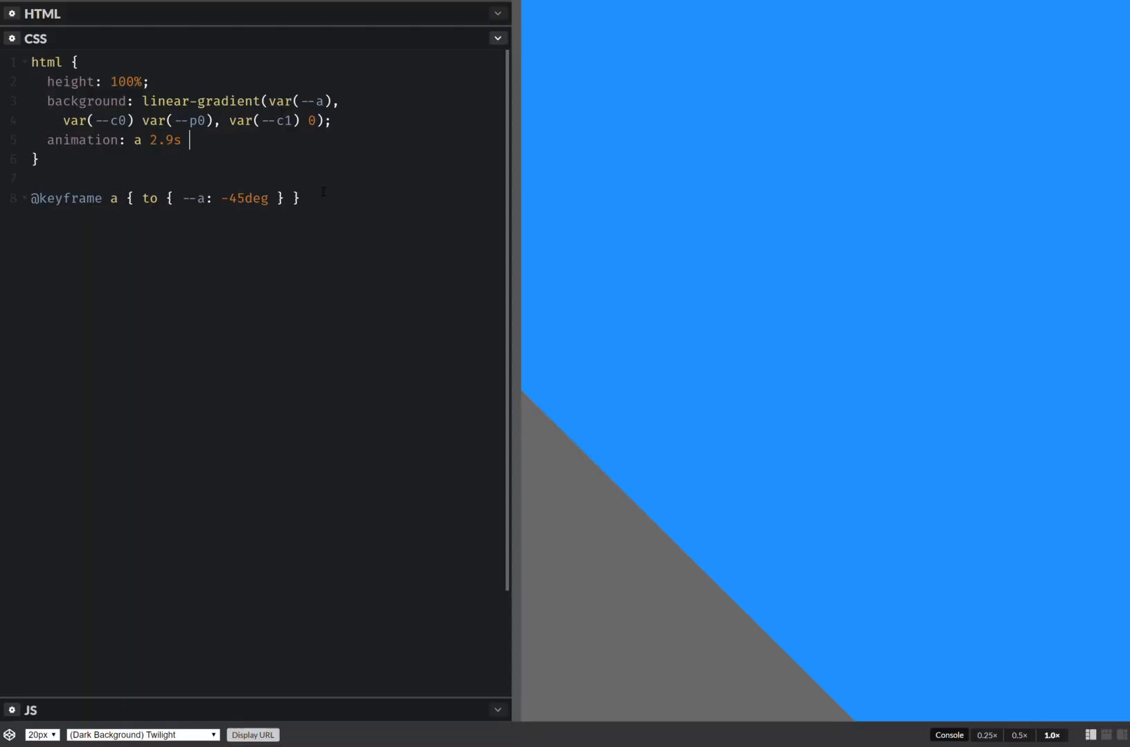
Step: Add the easeInOutSine curve to the animation and make keyframes c0 animate --c0 to gold
type("cubic-bezier(0.445, 0.05, 0.55, 0.95)")
left_click(168, 197)
type("s")
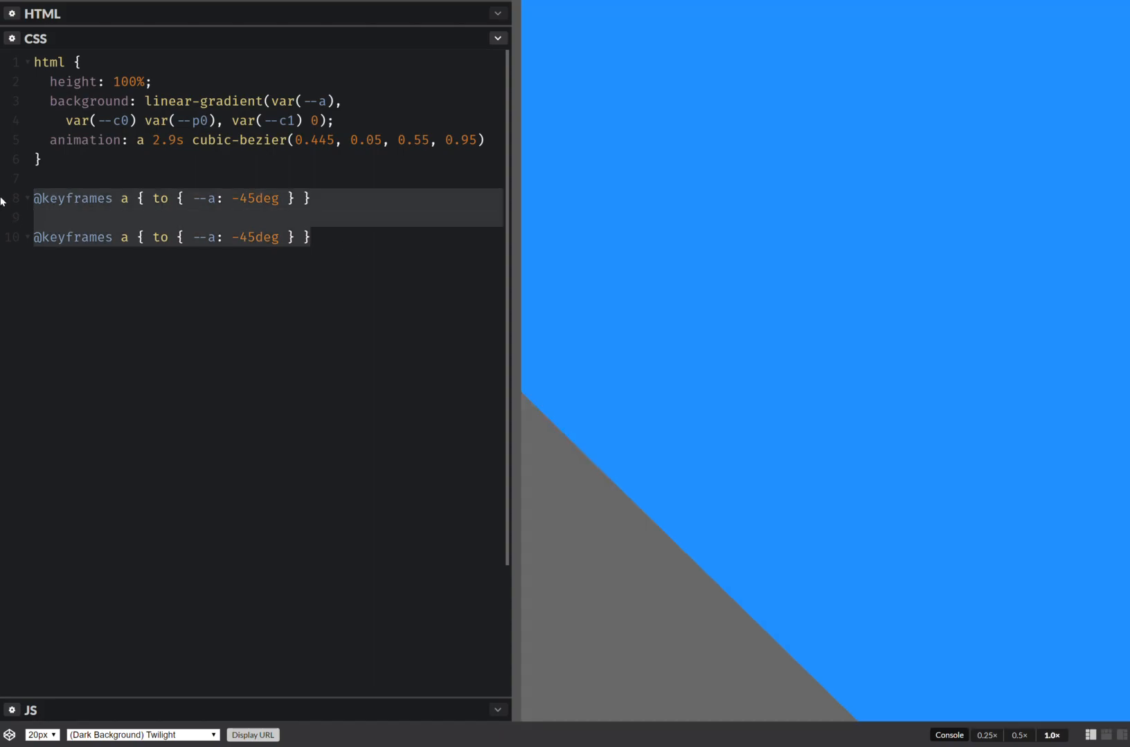
key("Enter")
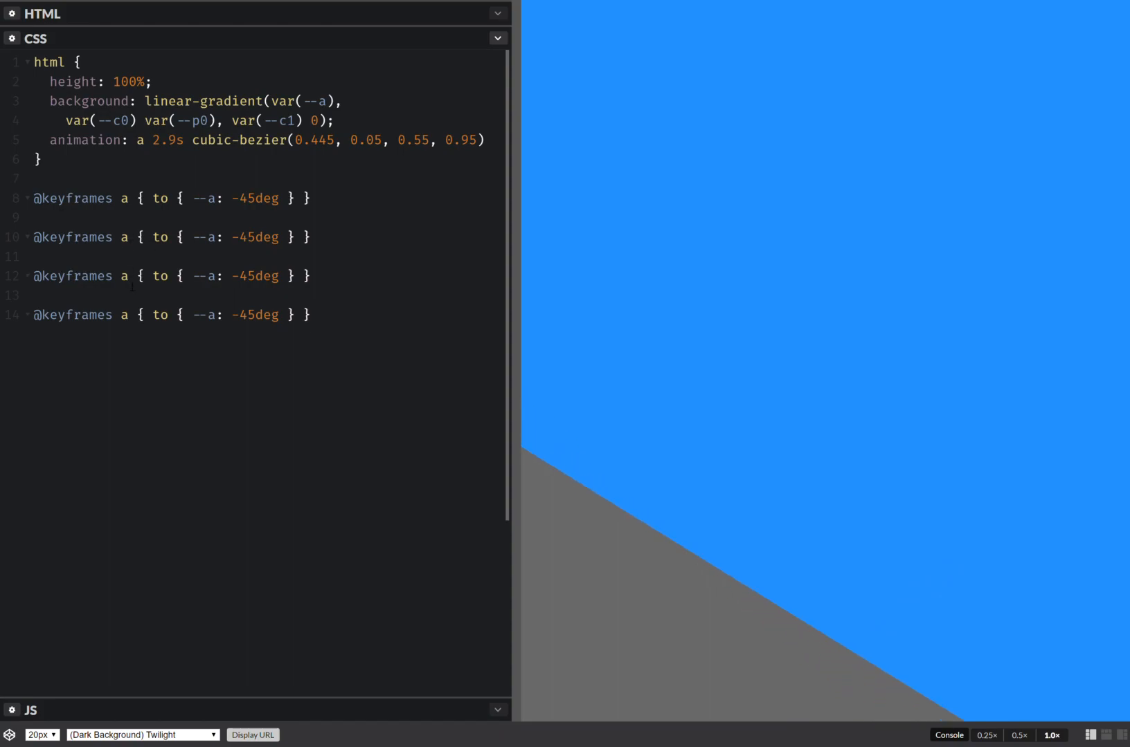
type("c0")
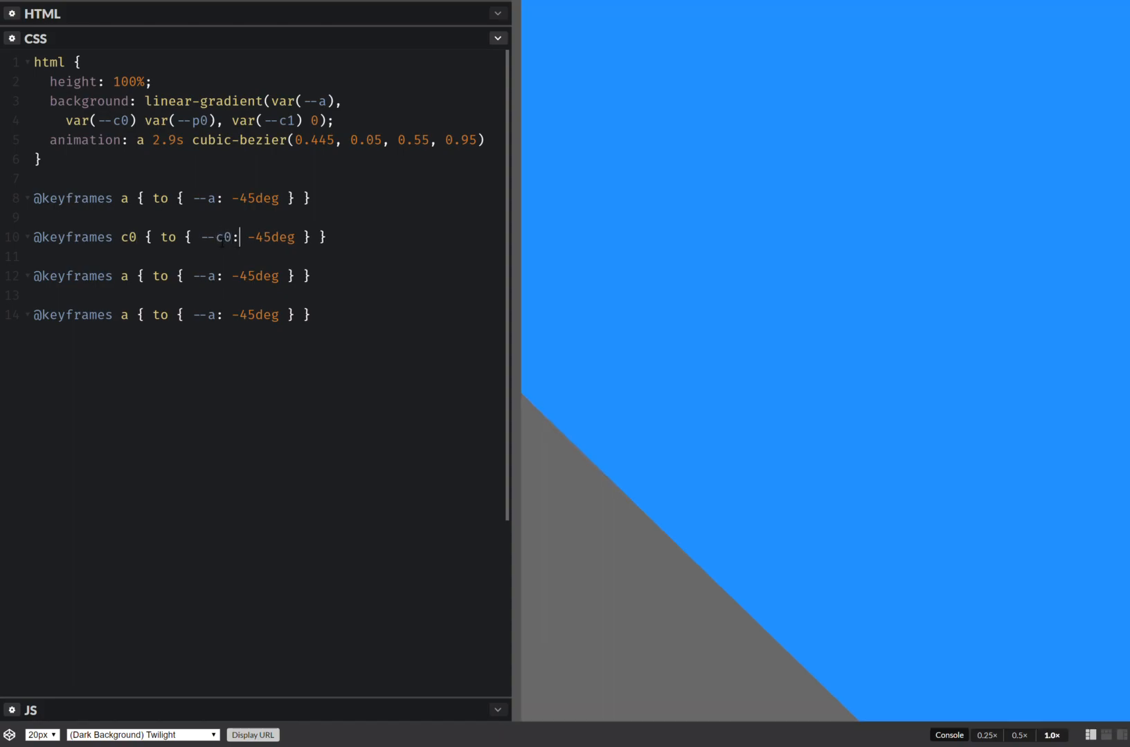
double_click(266, 237)
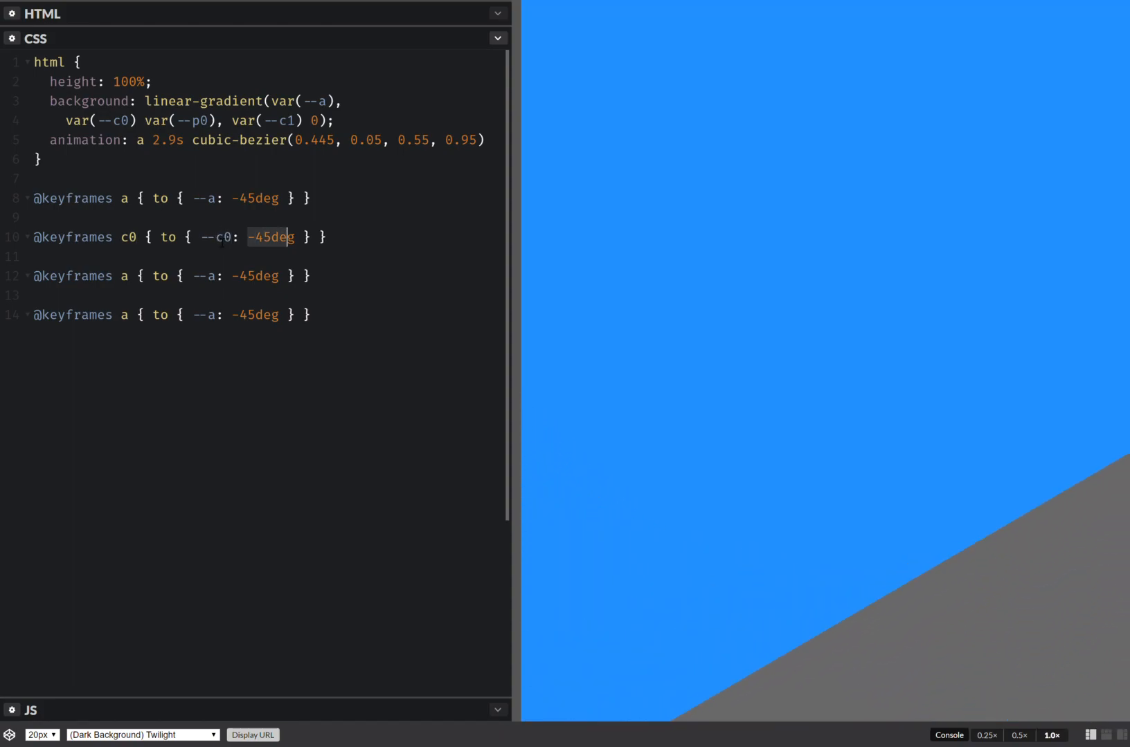
type("gold")
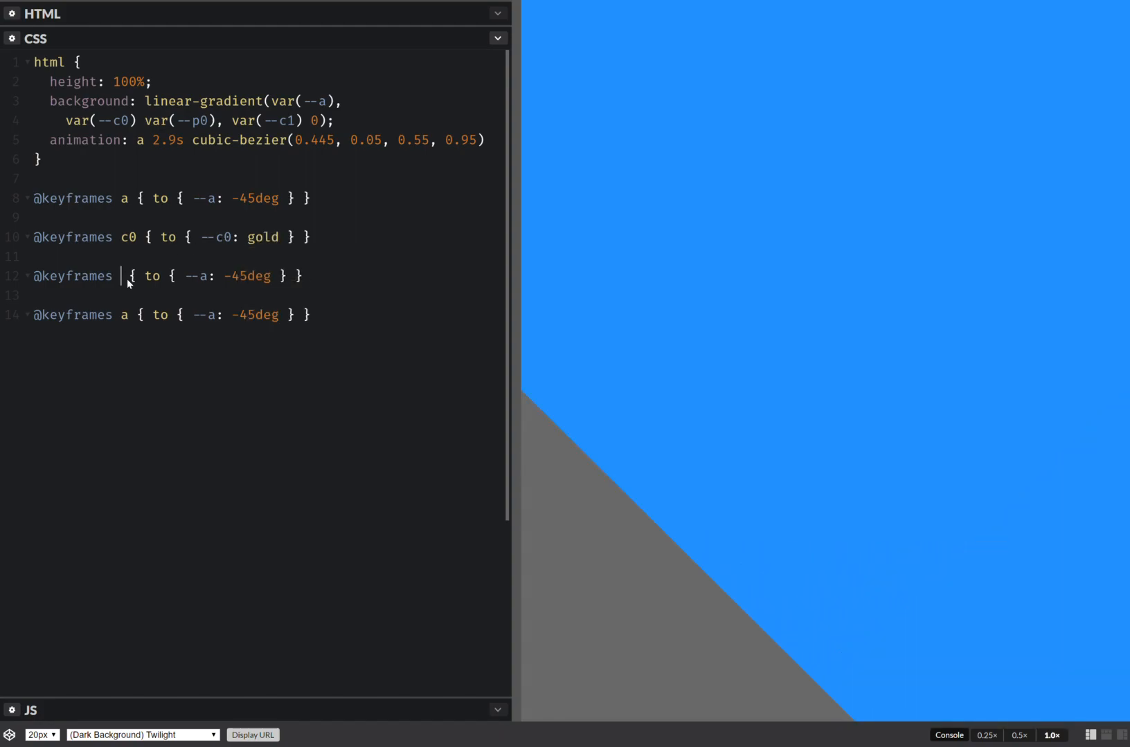
Step: Make keyframes c1 animate --c1 to crimson and p0 animate --p0 to 75%
type("c1")
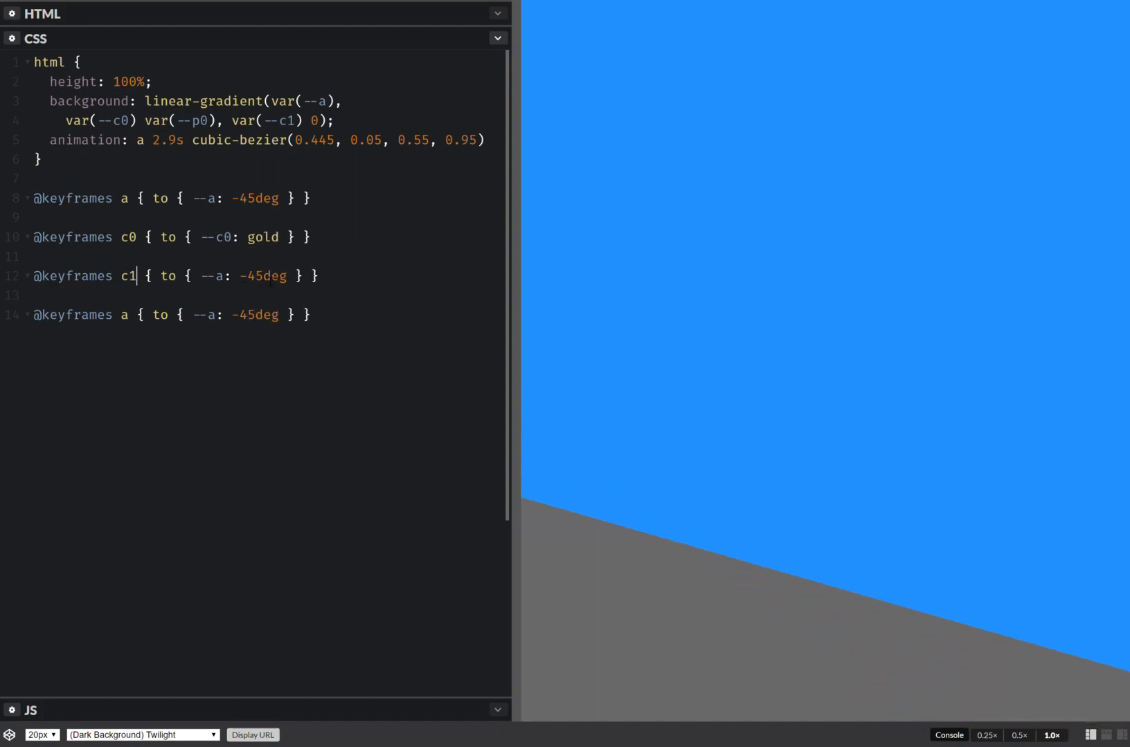
key("Backspace")
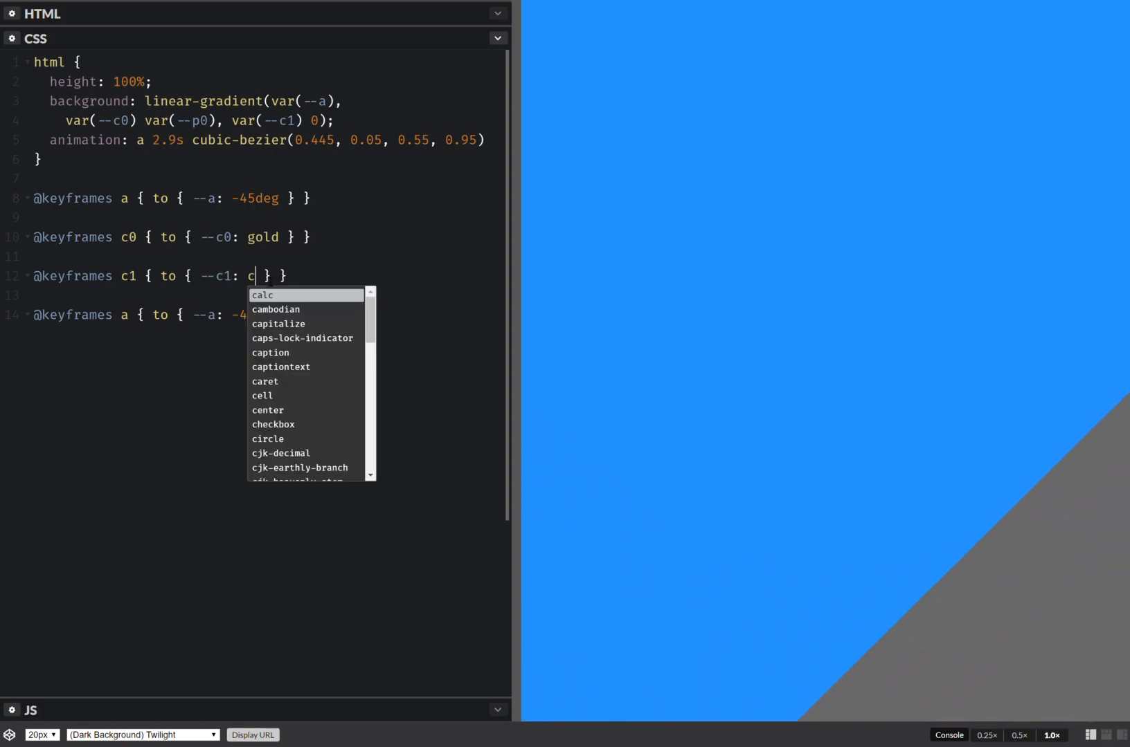
type("rimson")
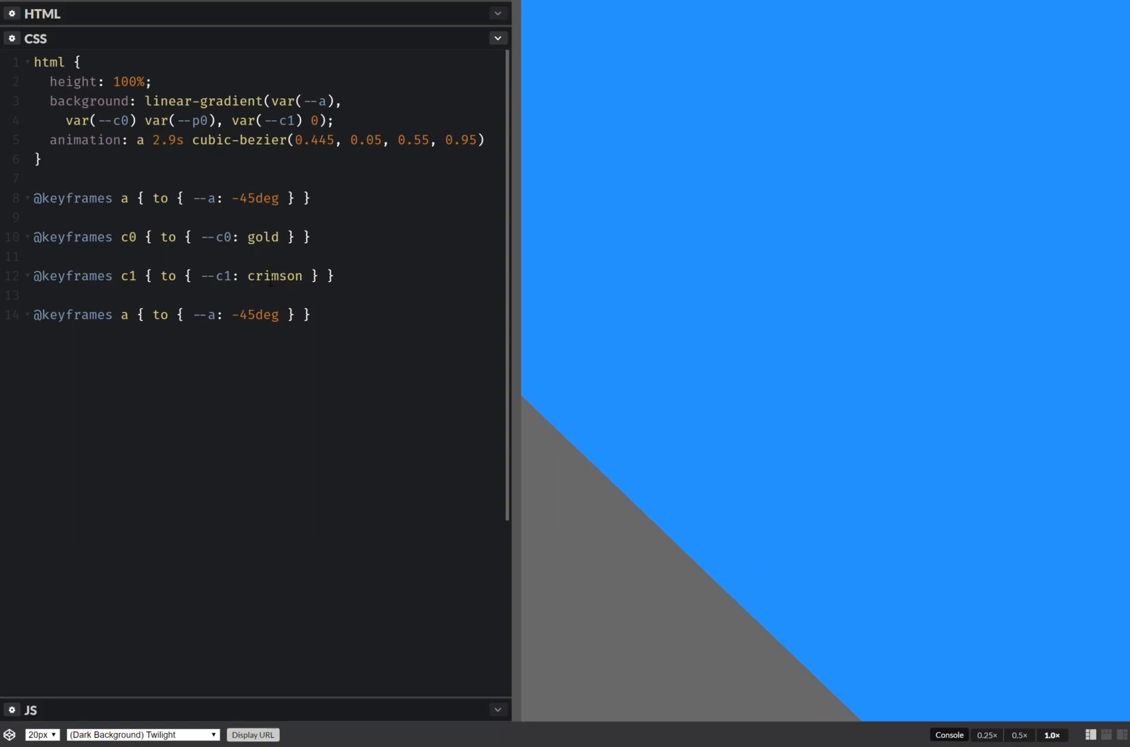
type("p0")
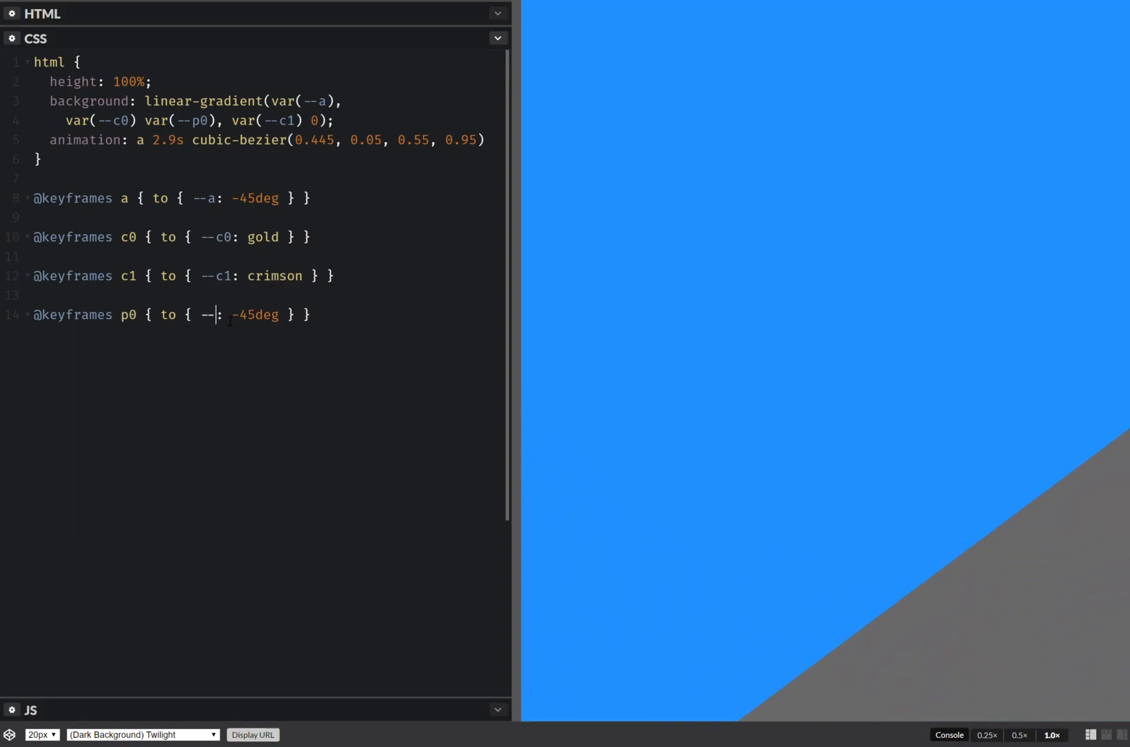
type("p0")
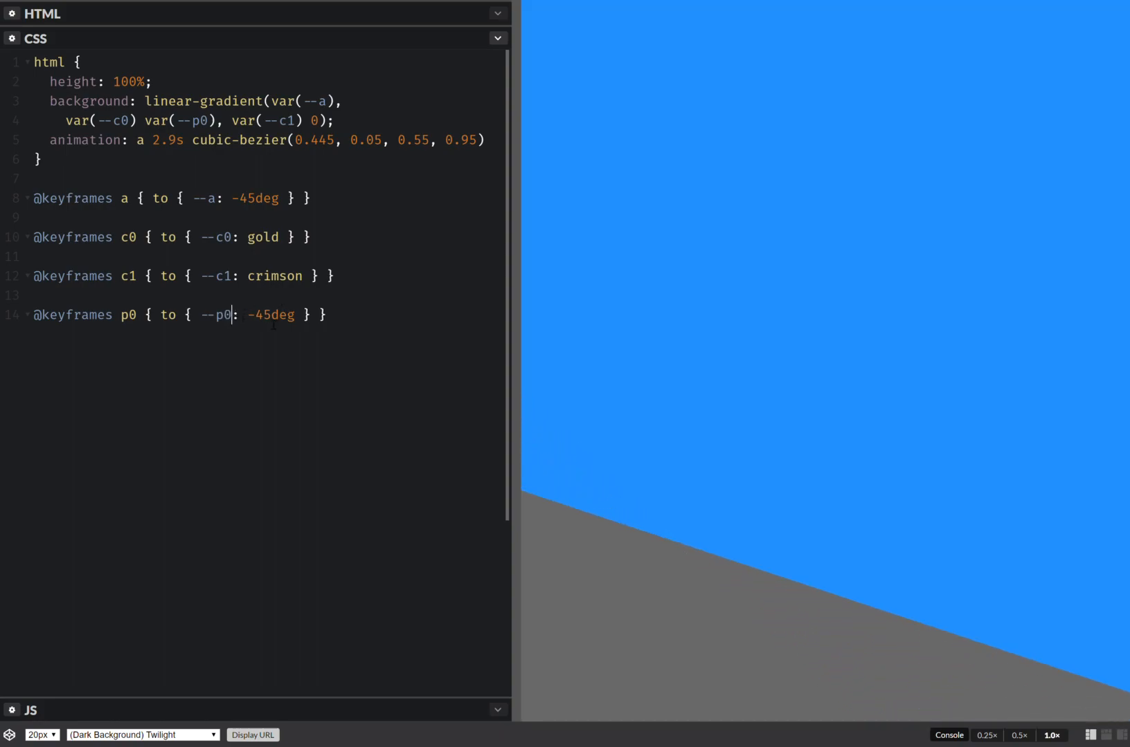
type("75")
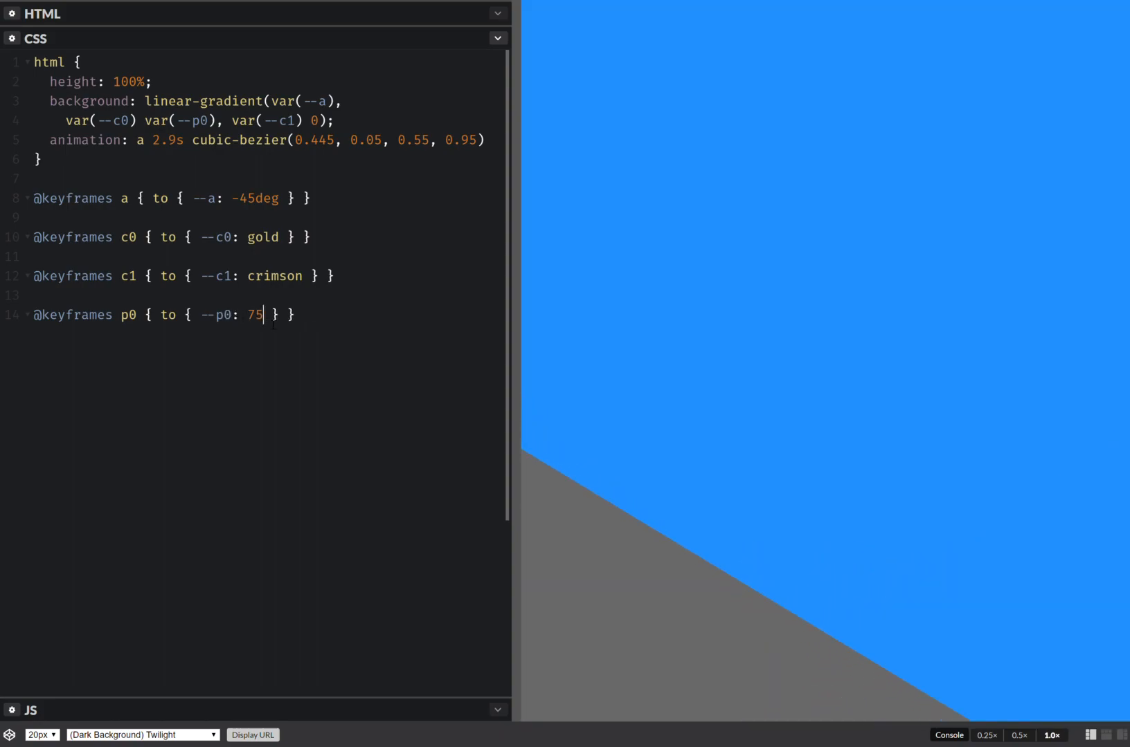
type("%")
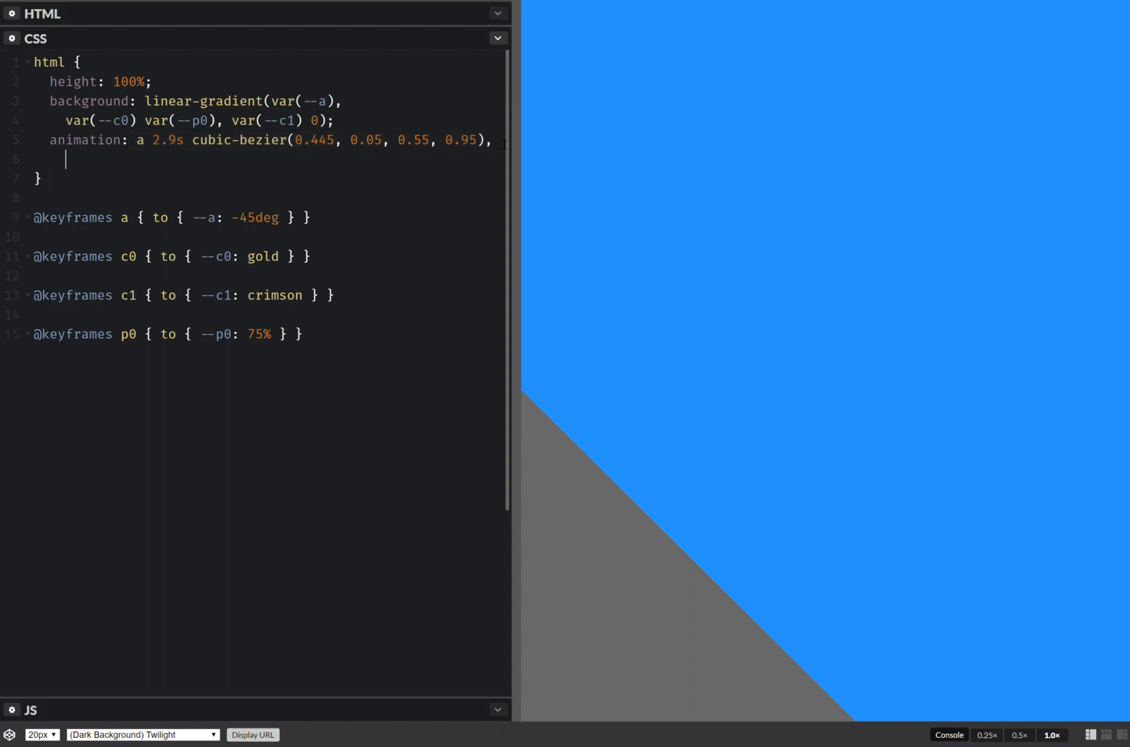
Step: Expand animation to four entries, the second being c0 1.9s ease-in-out
type("a 2.9s cubic-bezier(0.445, 0.05, 0.55, 0.95),")
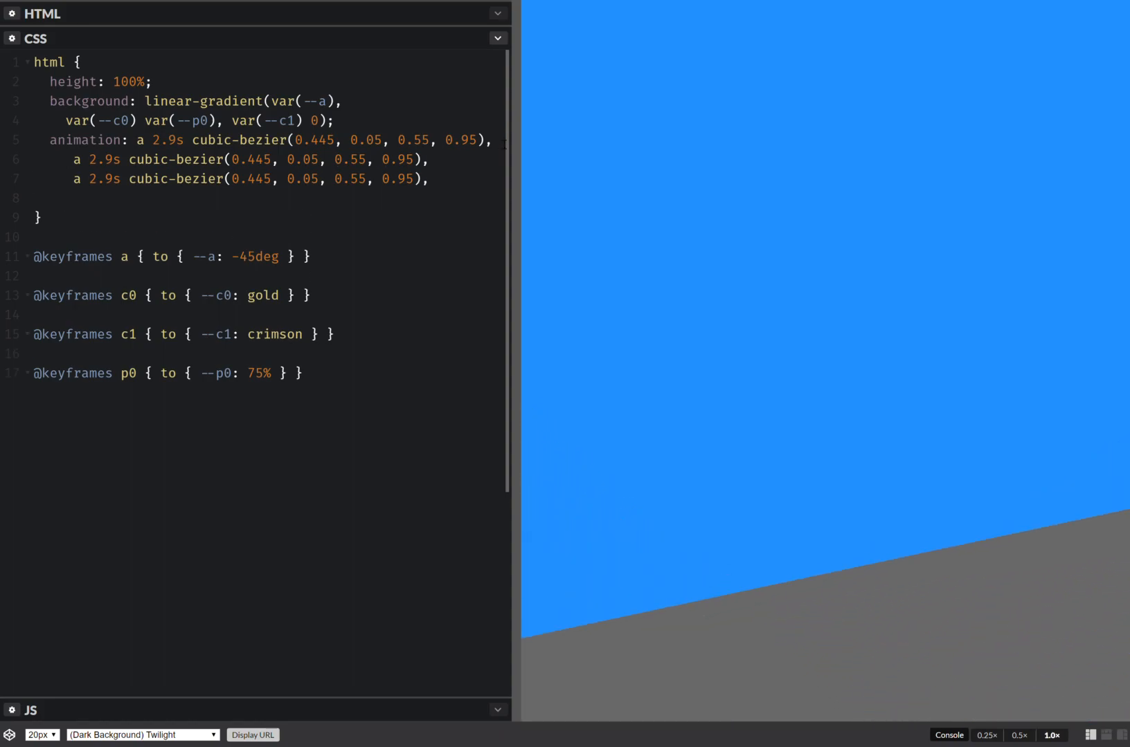
type("a 2.9s cubic-bezier(0.445, 0.05, 0.55, 0.95)")
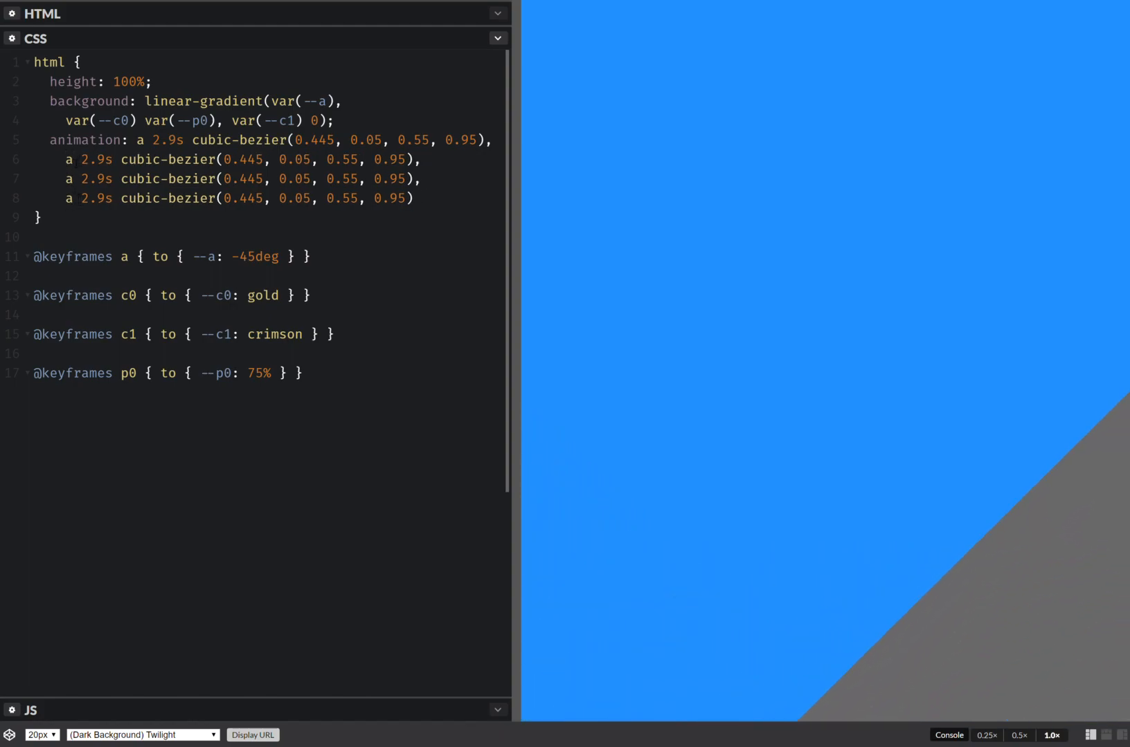
type("c0")
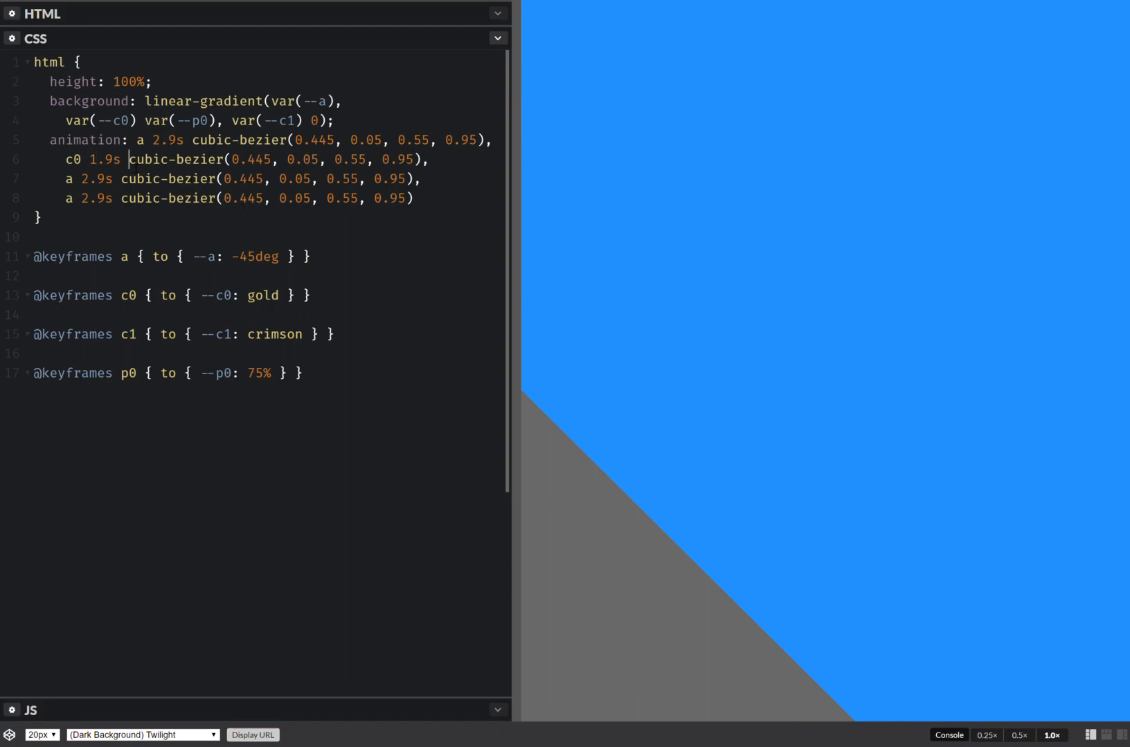
type("e,")
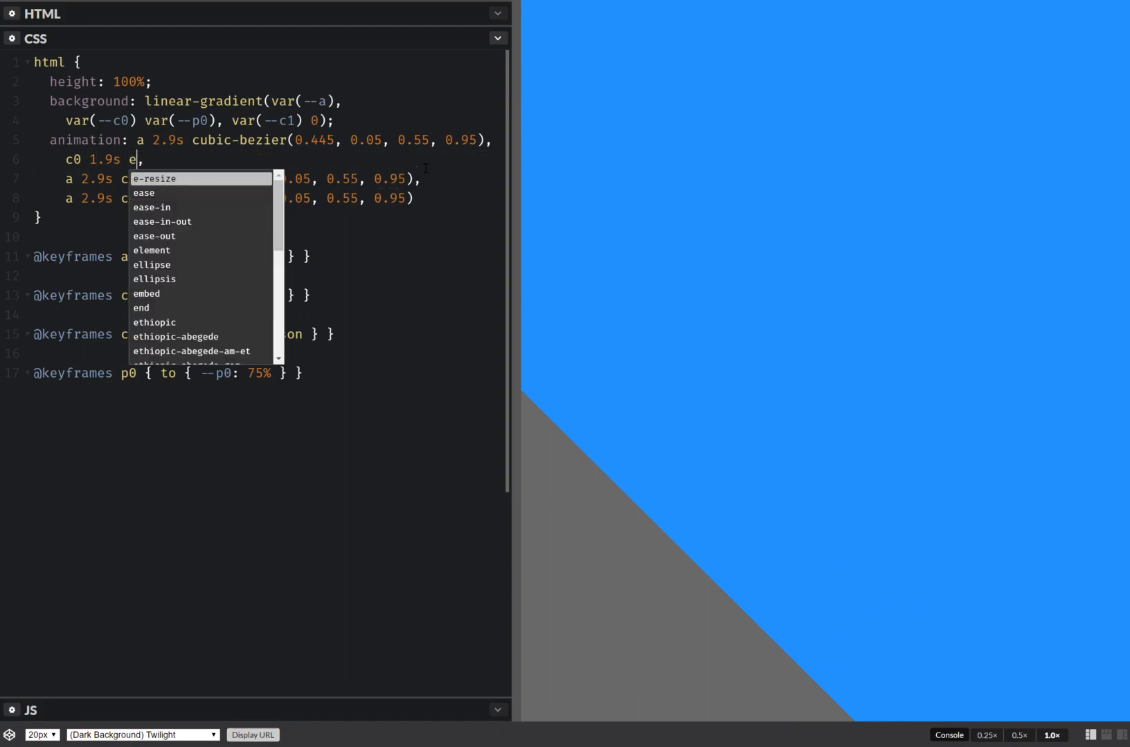
left_click(162, 221)
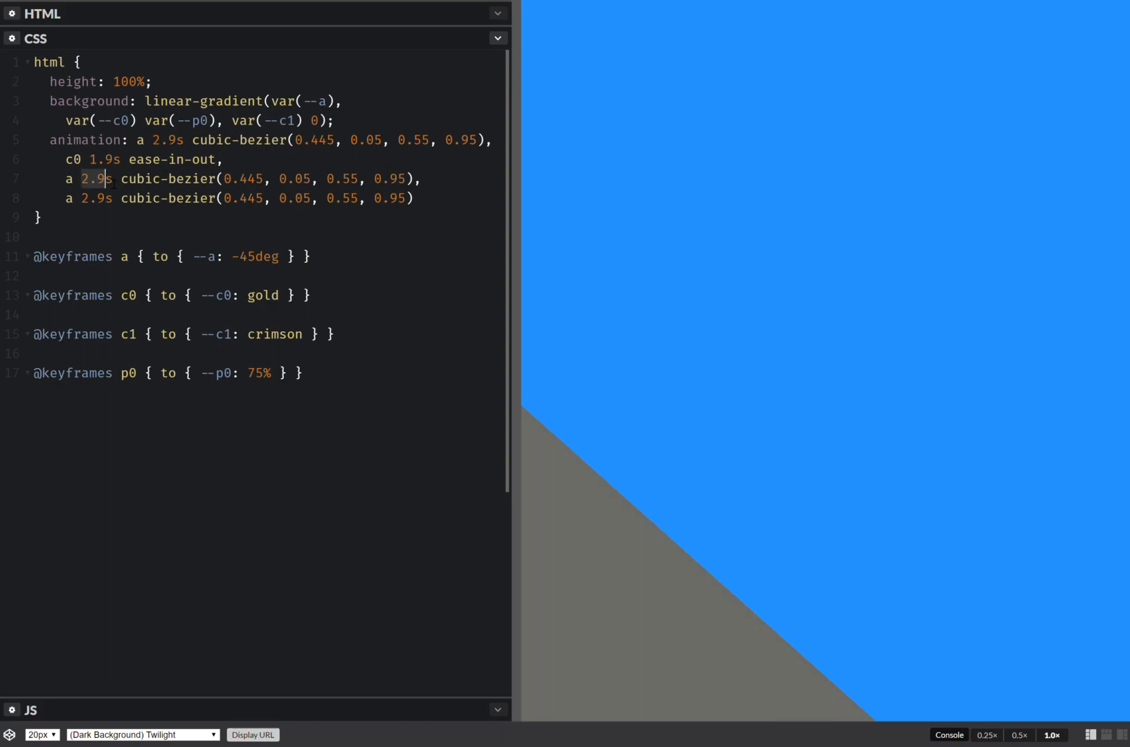
Step: Change the third animation entry to c1 running 1.7s
type("1.7s")
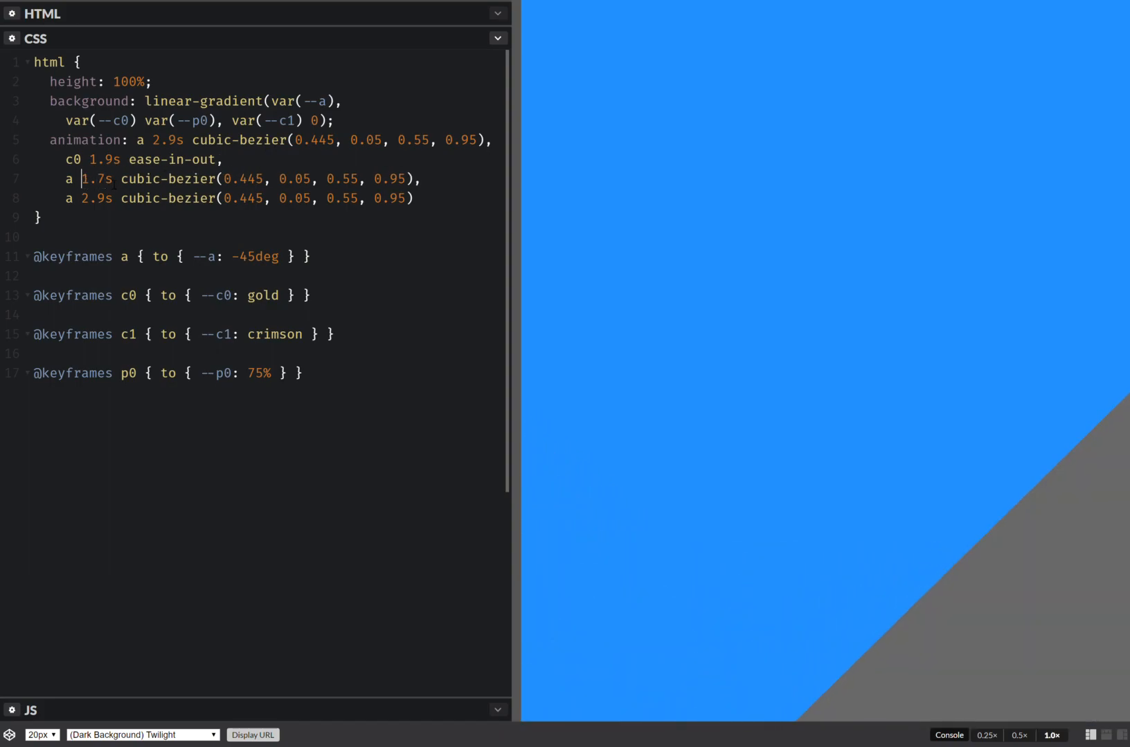
type("c1")
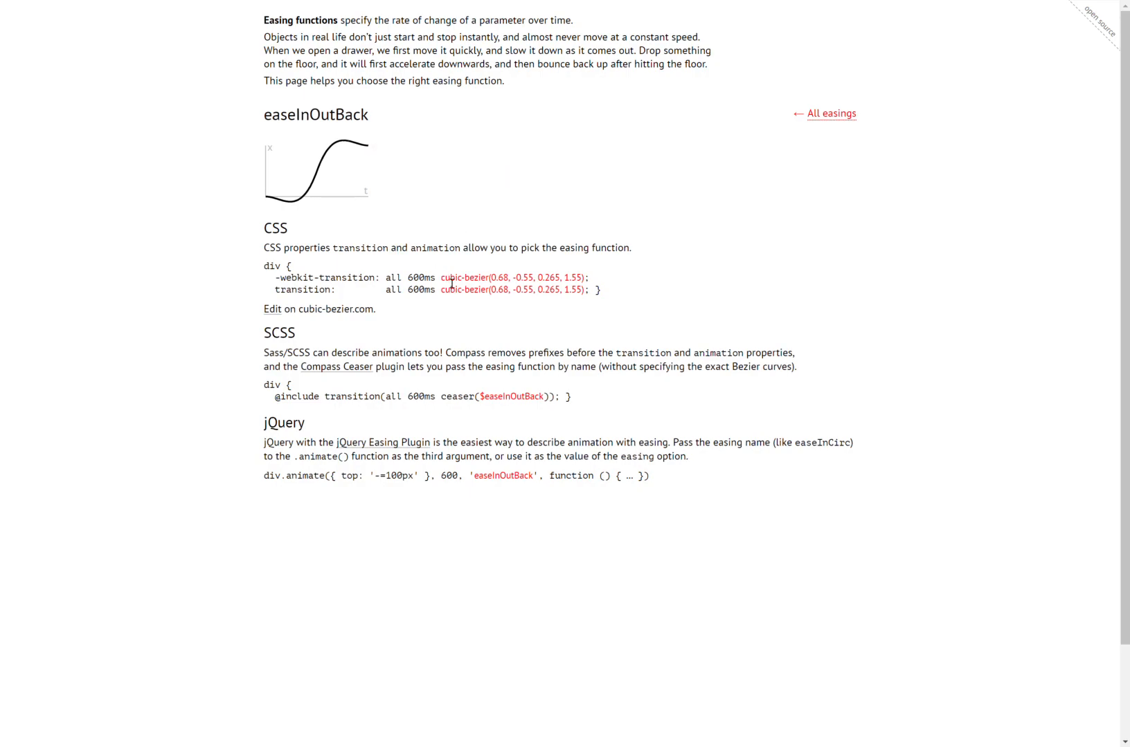
Step: Select the easeInOutBack cubic-bezier values on easings.net for copying
double_click(514, 277)
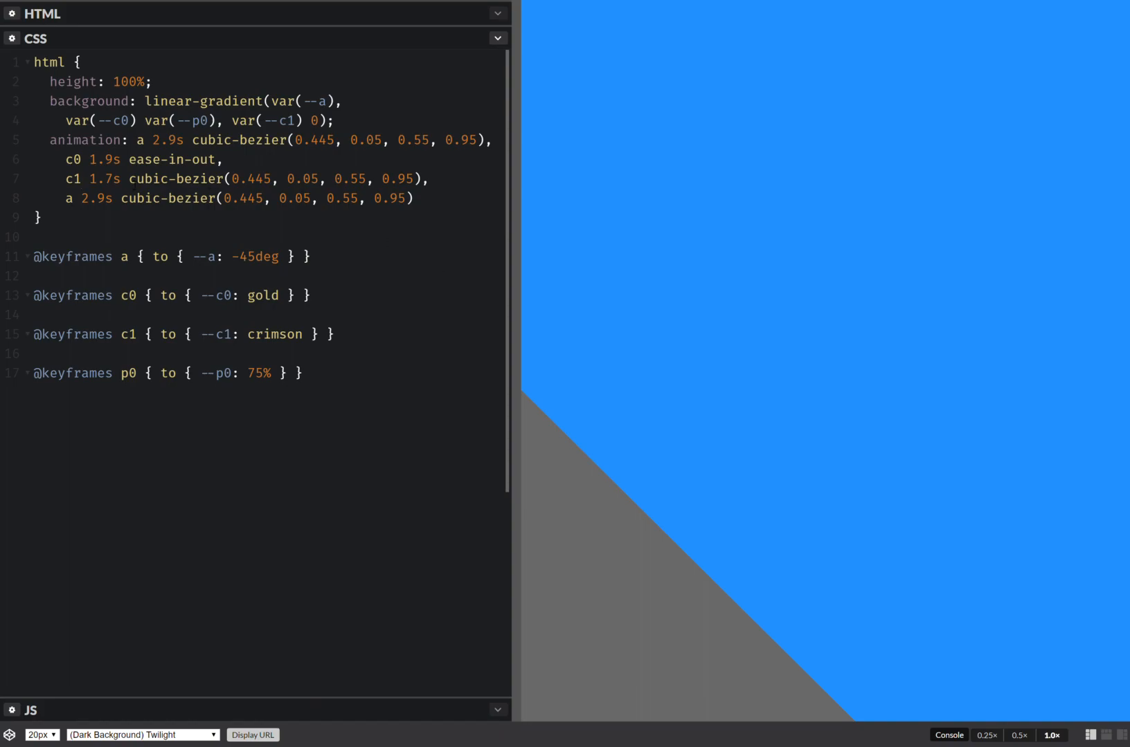
Step: Give c1 cubic-bezier(0.68, -0.55, 0.265, 1.55) and make the fourth entry p0 1.3s cubic-bezier(1, 0, 0, 1), then save
type("0.68, -0.55, 0.265, 1.55")
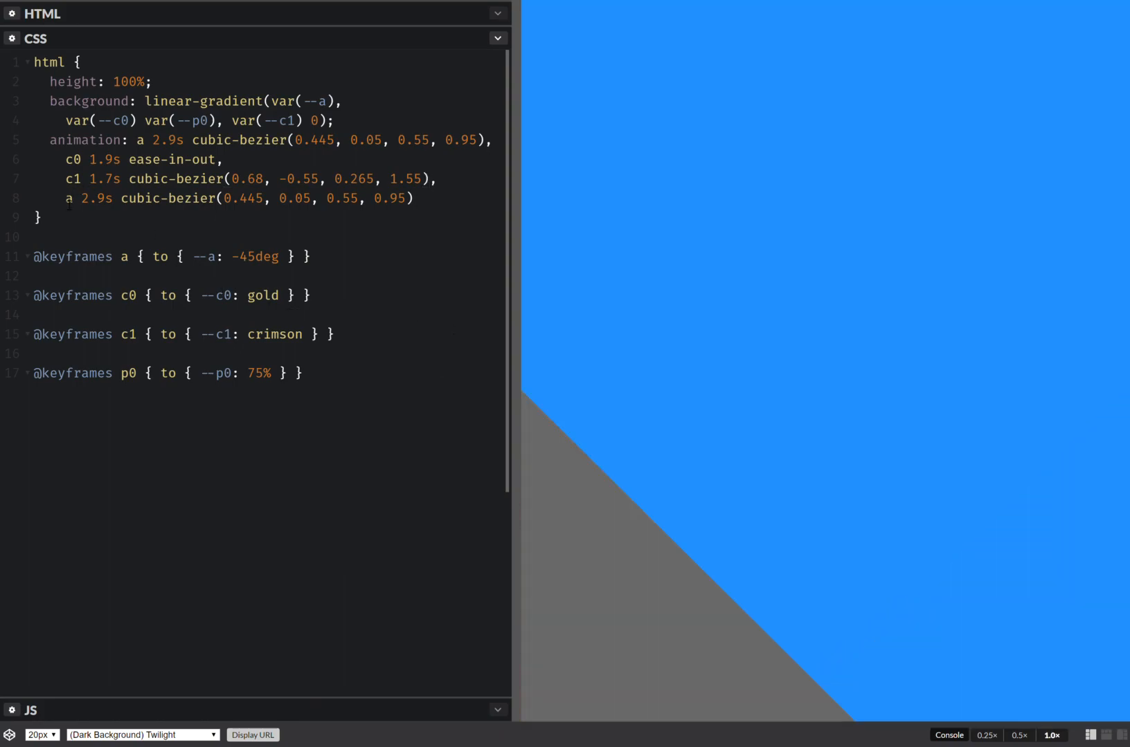
type("p0")
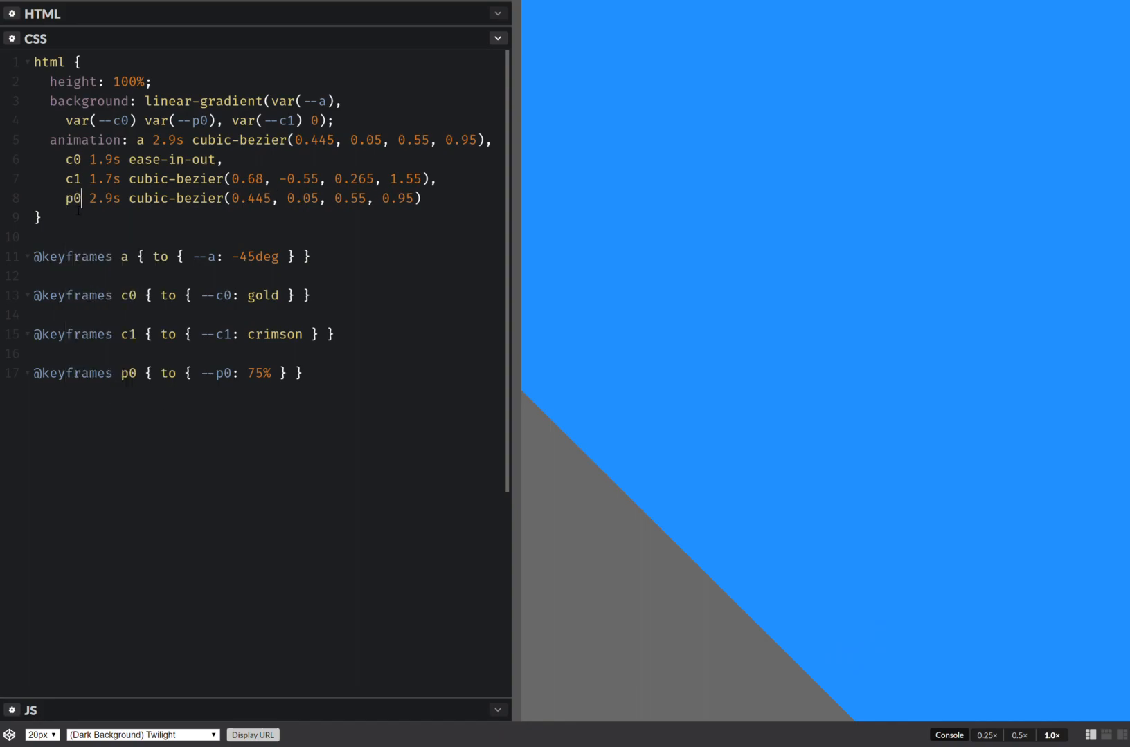
type("1s")
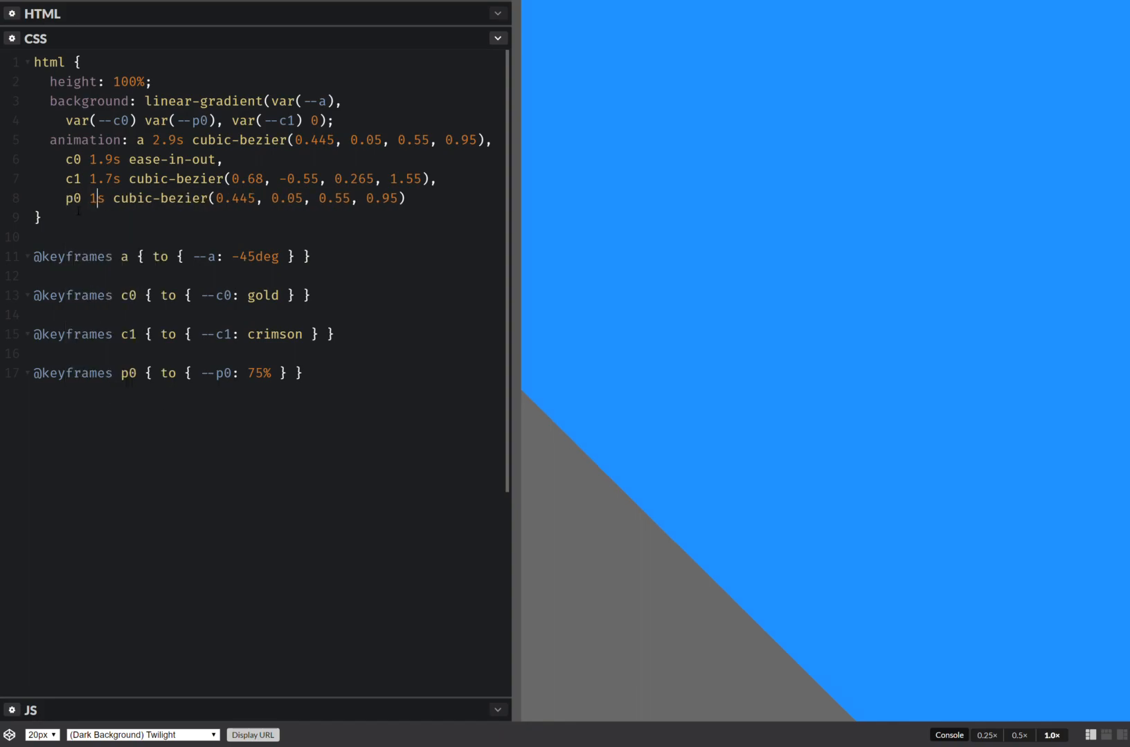
type(".3")
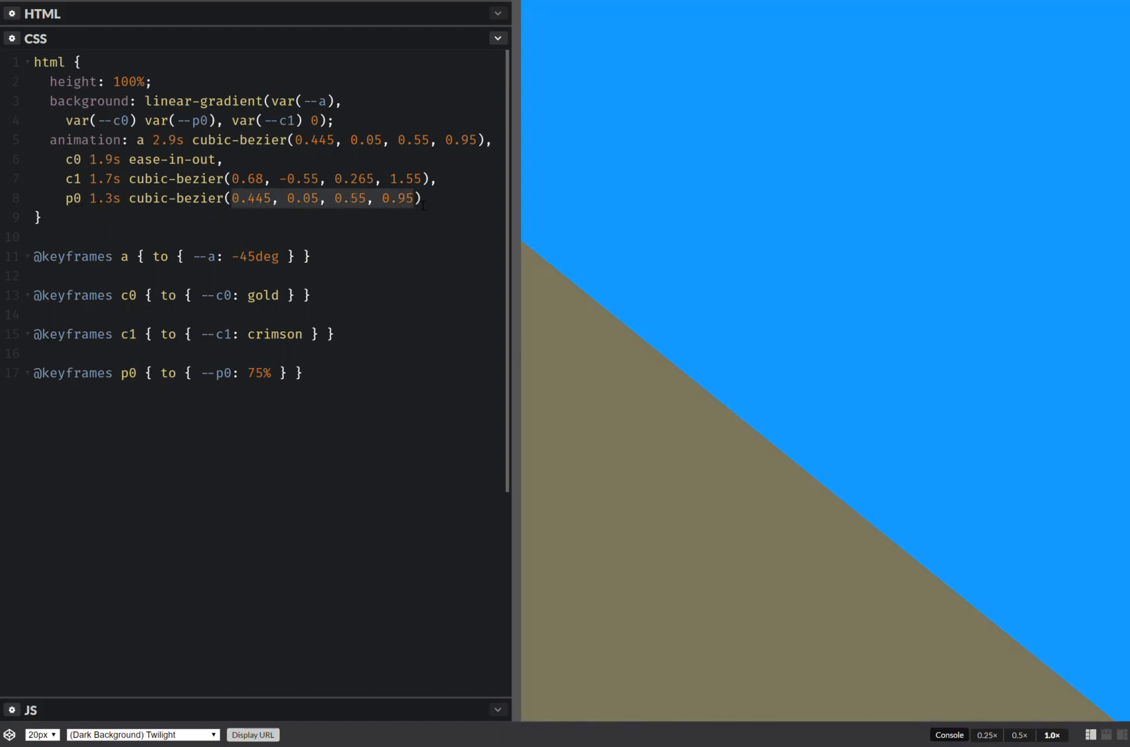
type("1, 0, 1")
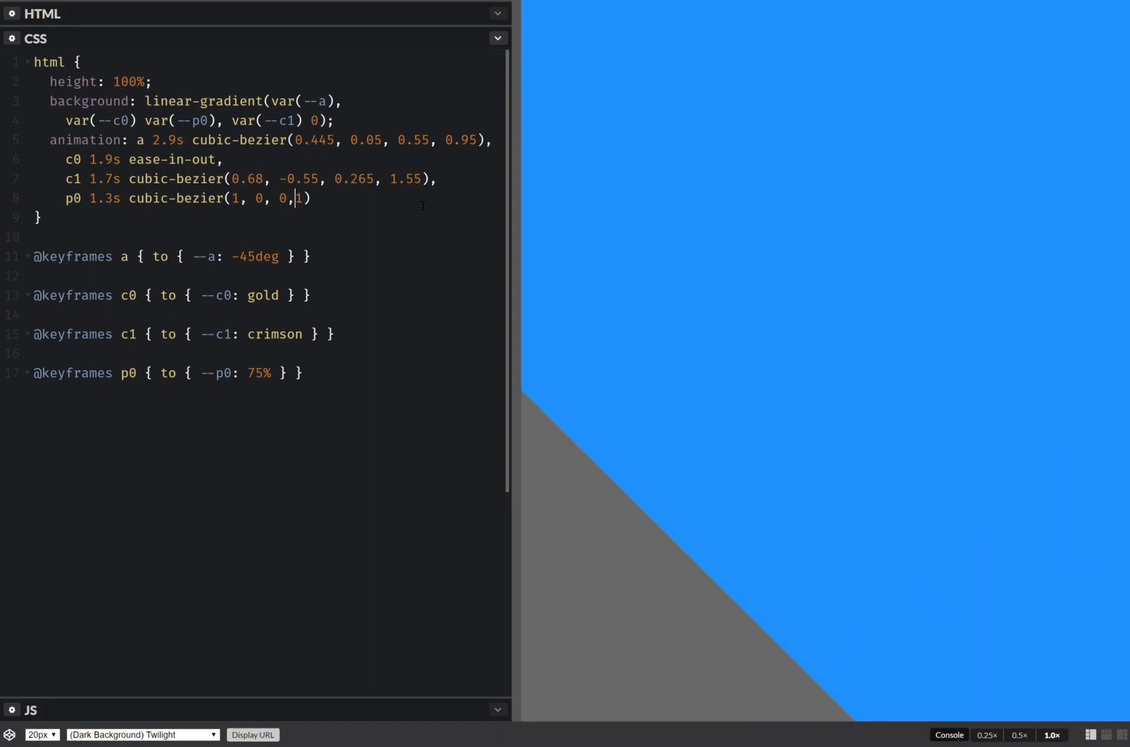
key("ctrl+s")
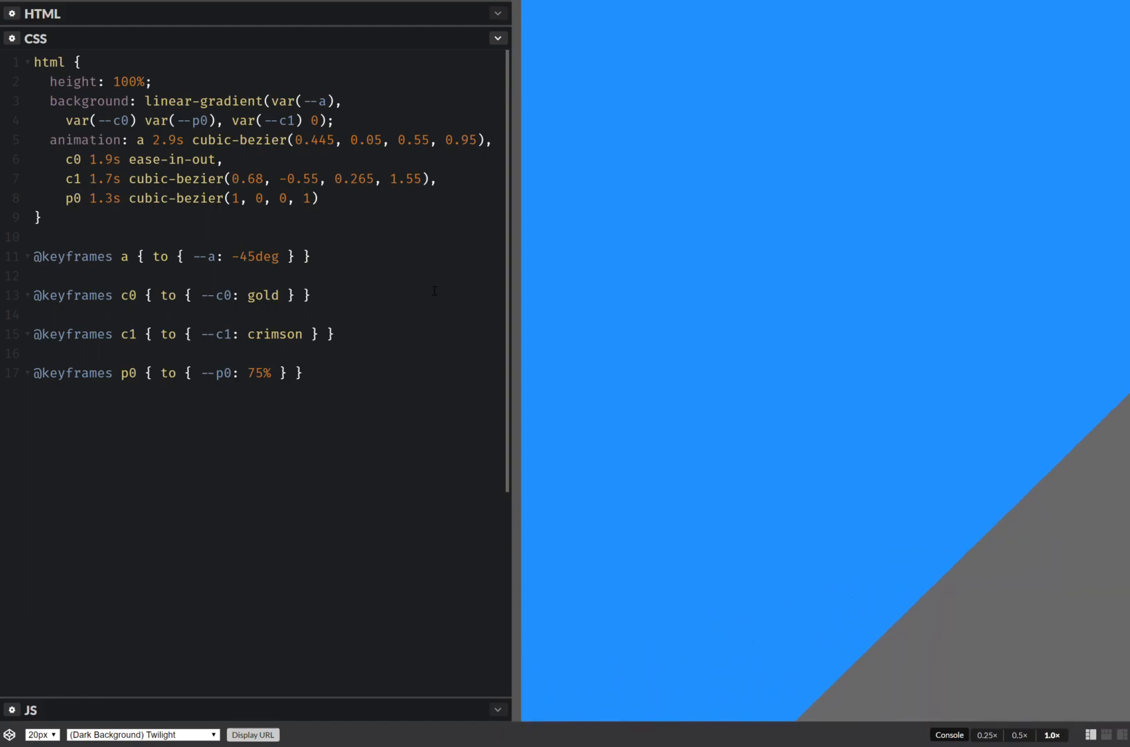
Step: Close the animation list with a semicolon and begin a new animation-* property with 'an'
key("Enter")
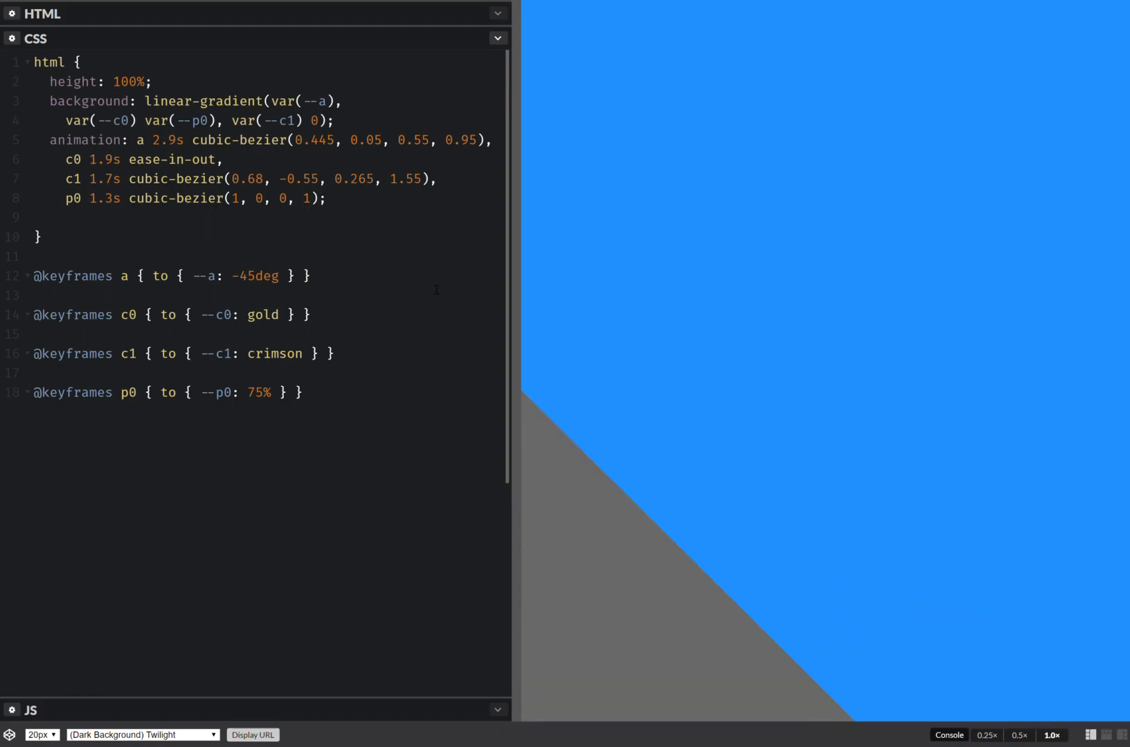
type("an")
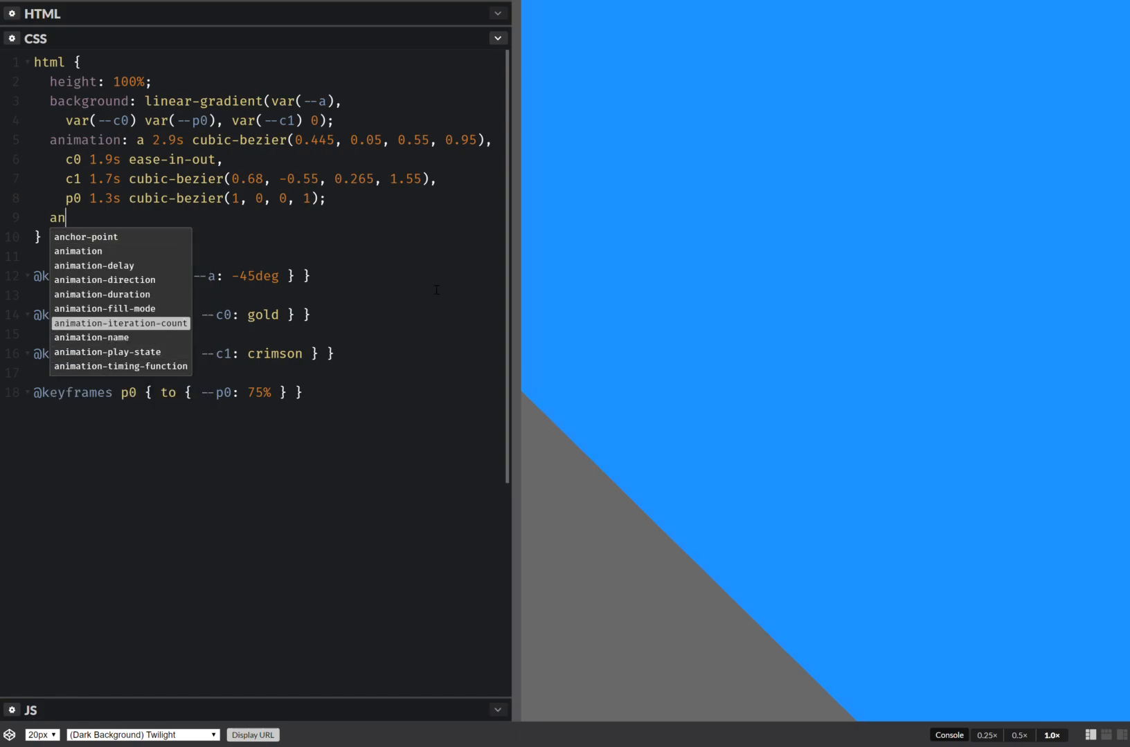